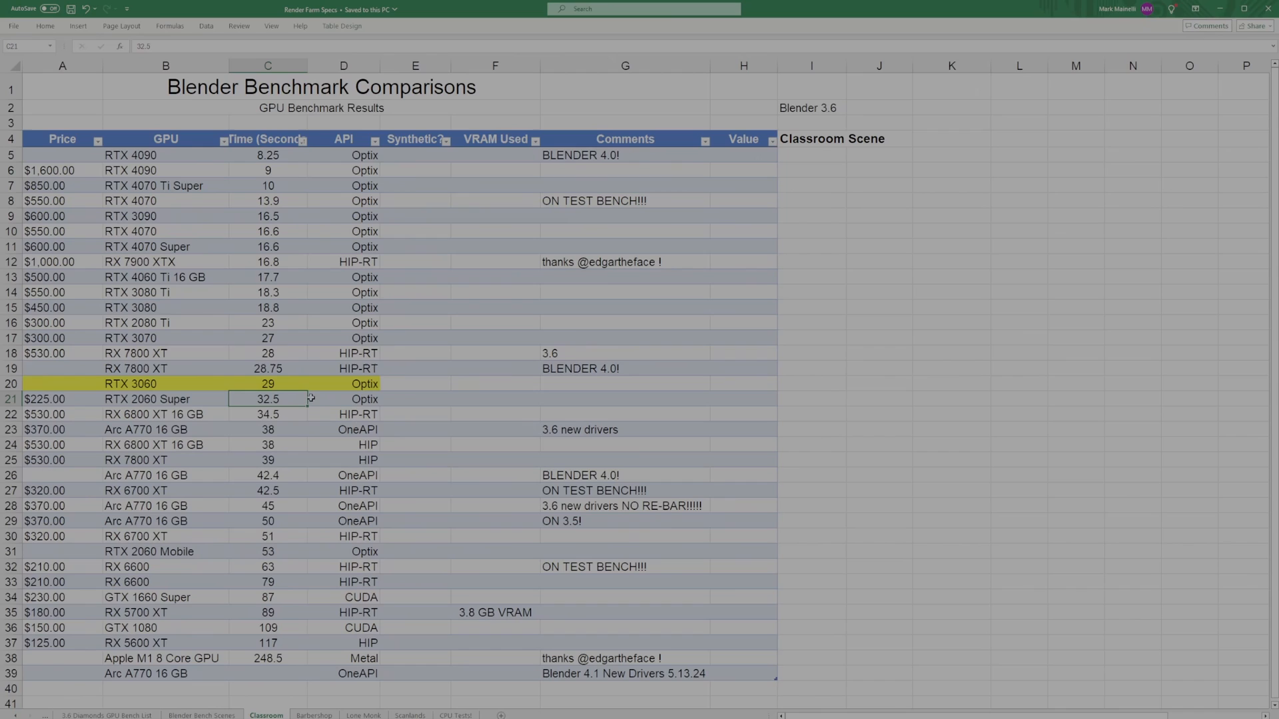
mouse_move(289, 369)
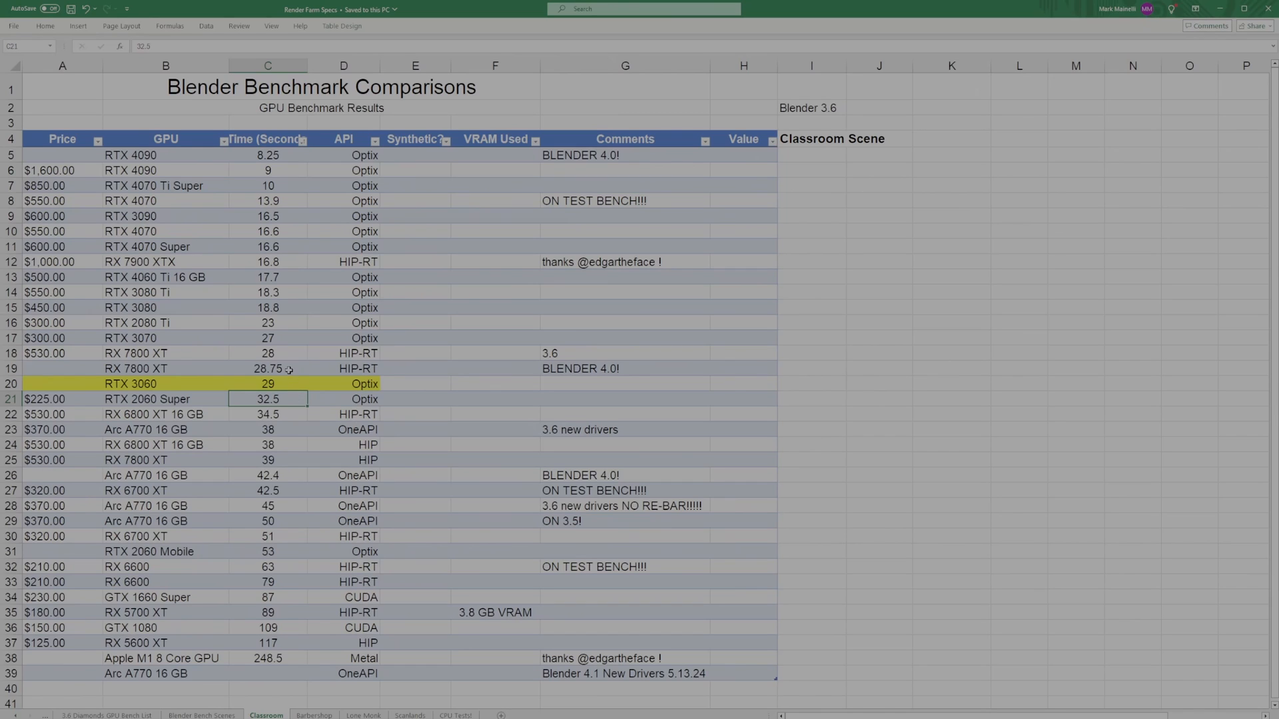
- Review the RX 7800 XT times (28.75, 28, 117.5) on the Barbershop sheet
left_click(268, 367)
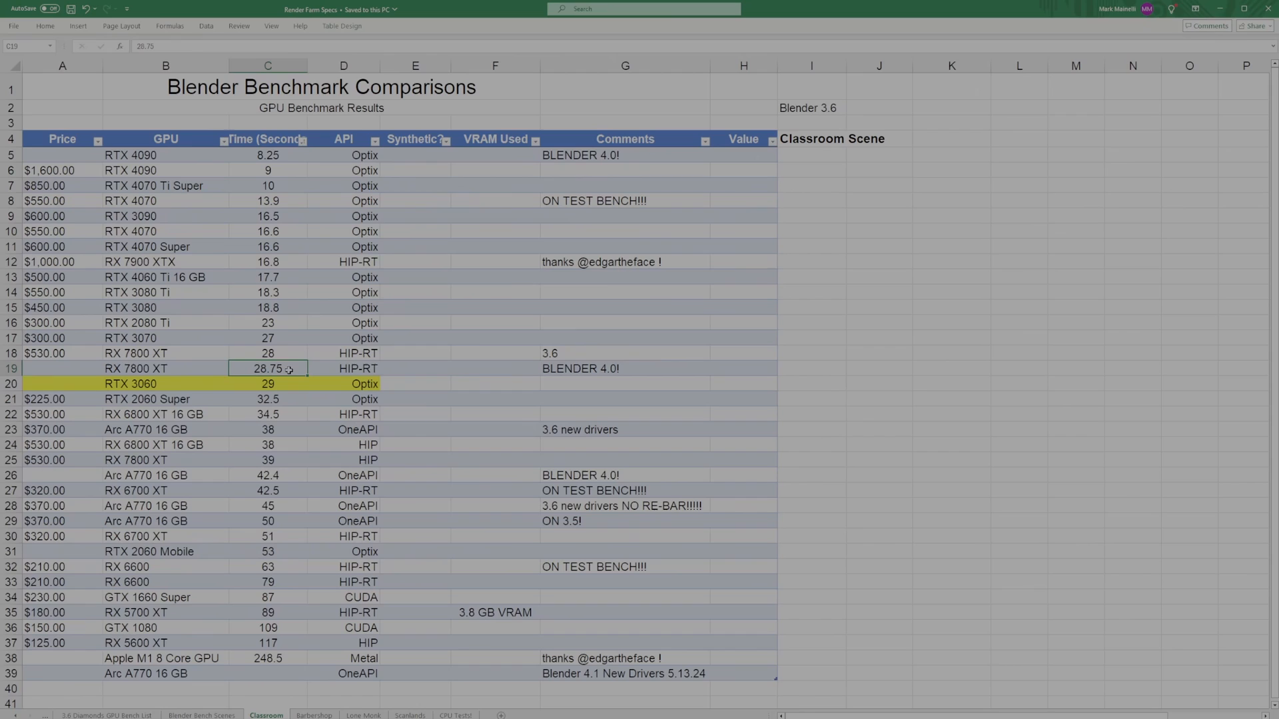
mouse_move(293, 352)
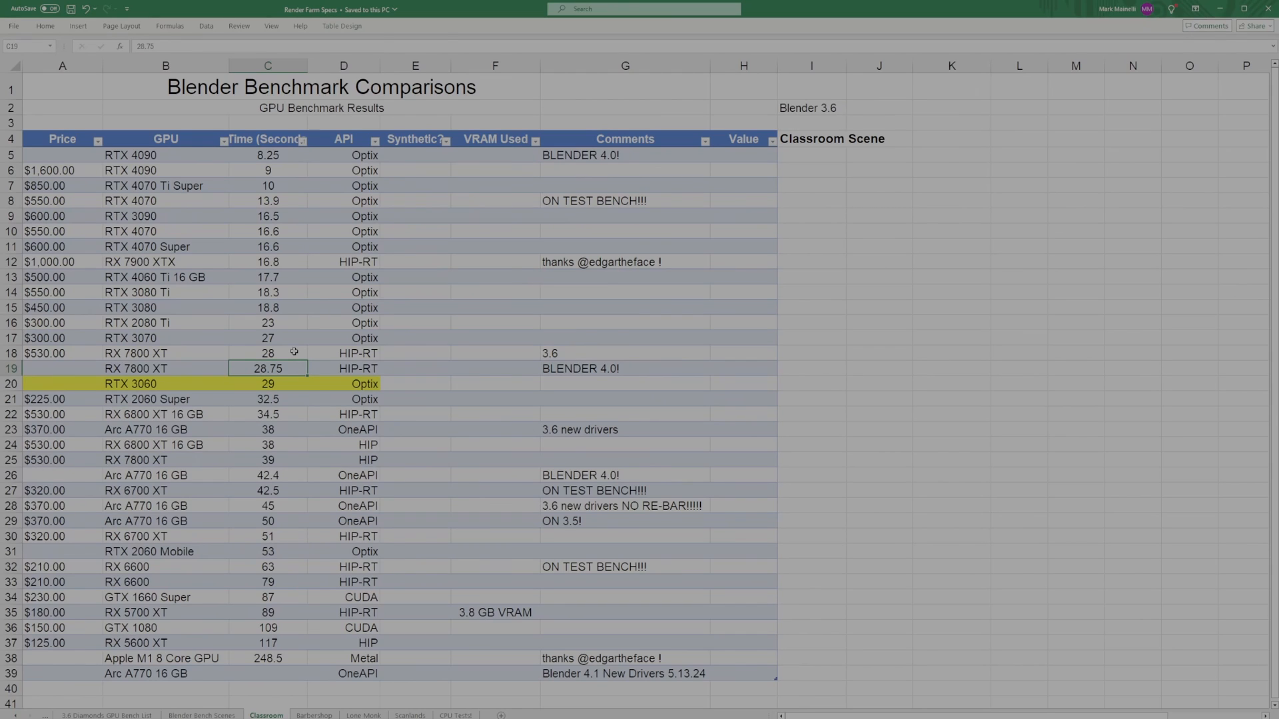
left_click(268, 351)
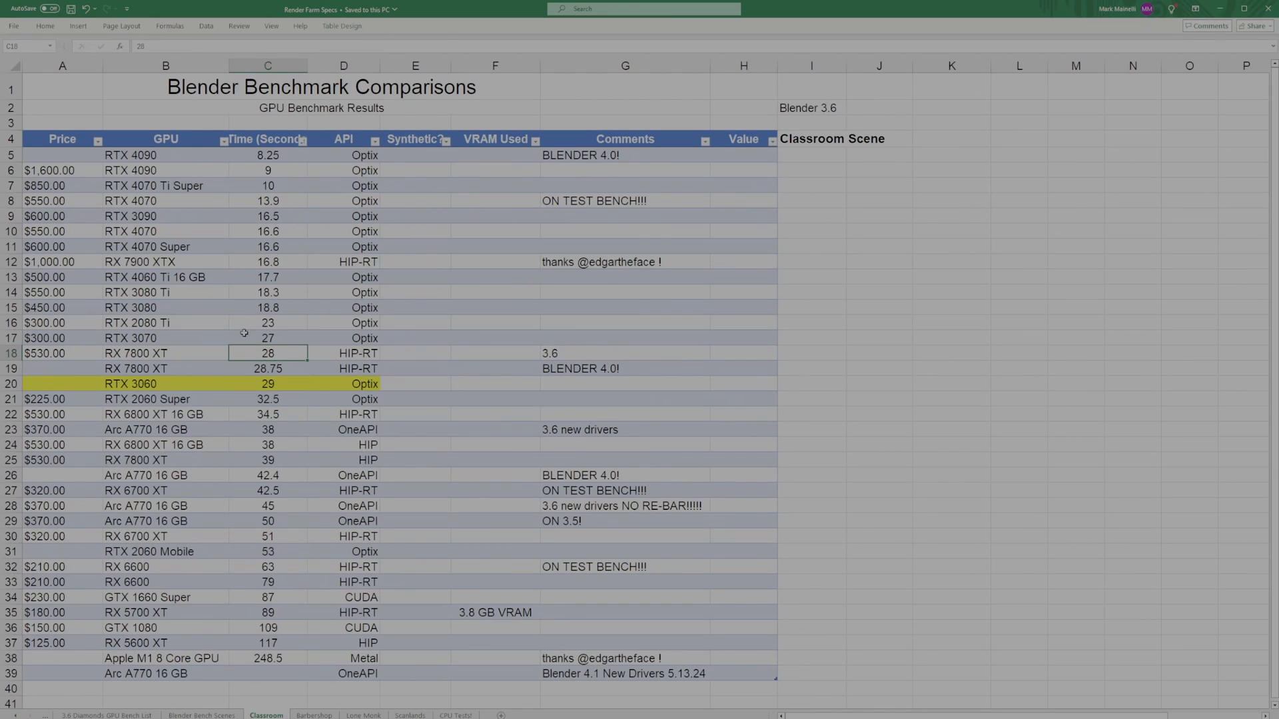
mouse_move(230, 387)
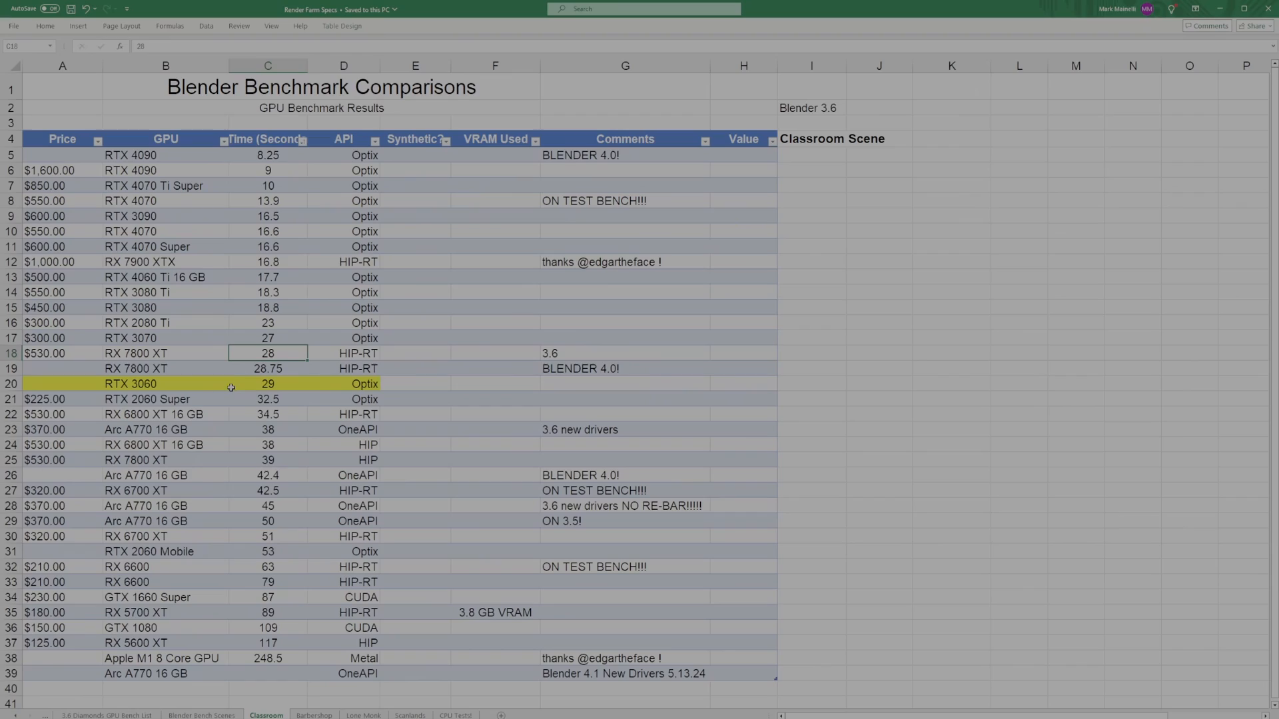
mouse_move(399, 306)
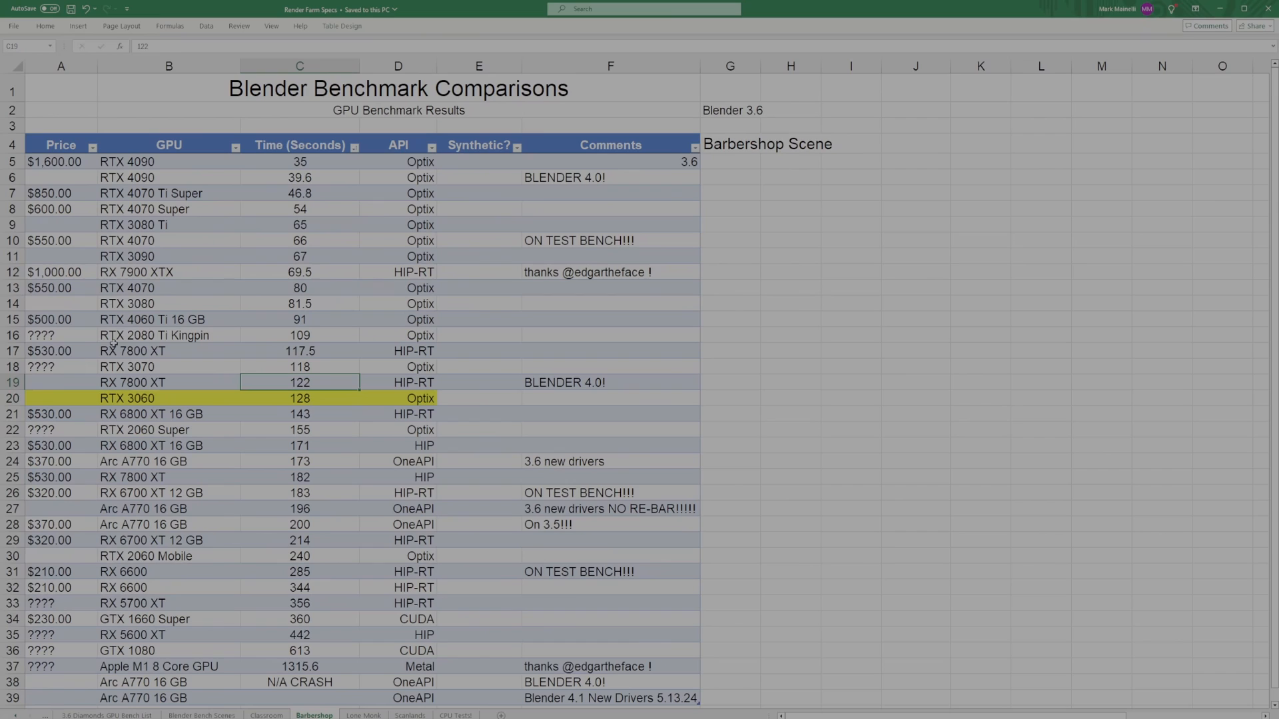
left_click(60, 351)
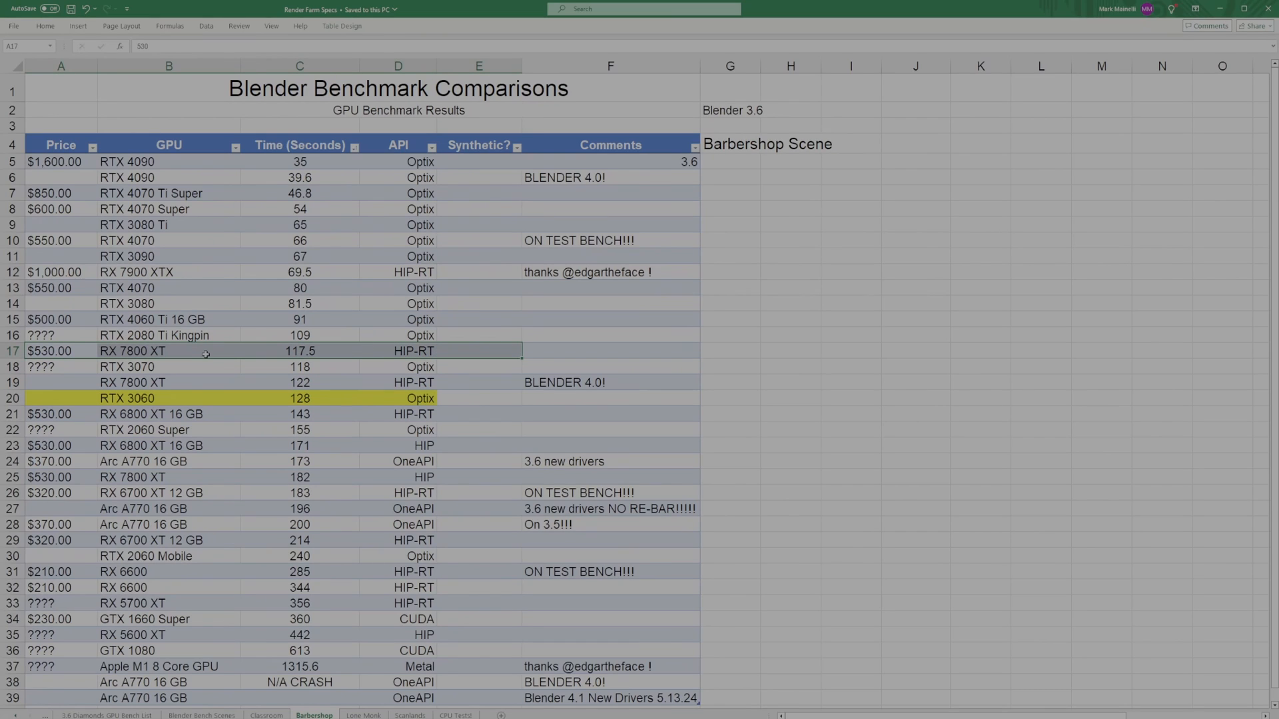
mouse_move(186, 383)
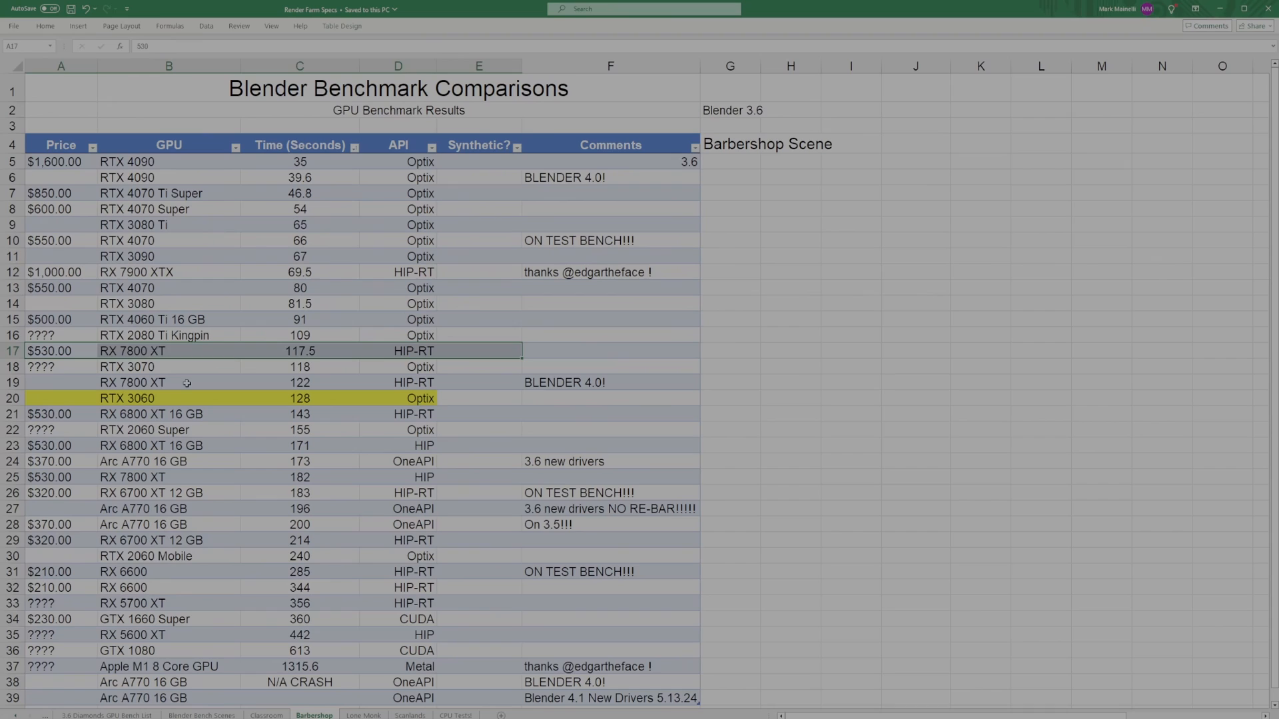
- Review the RX 6800 XT 16 GB and RTX 2060 Super entries near the yellow RTX 3060 row
left_click(169, 413)
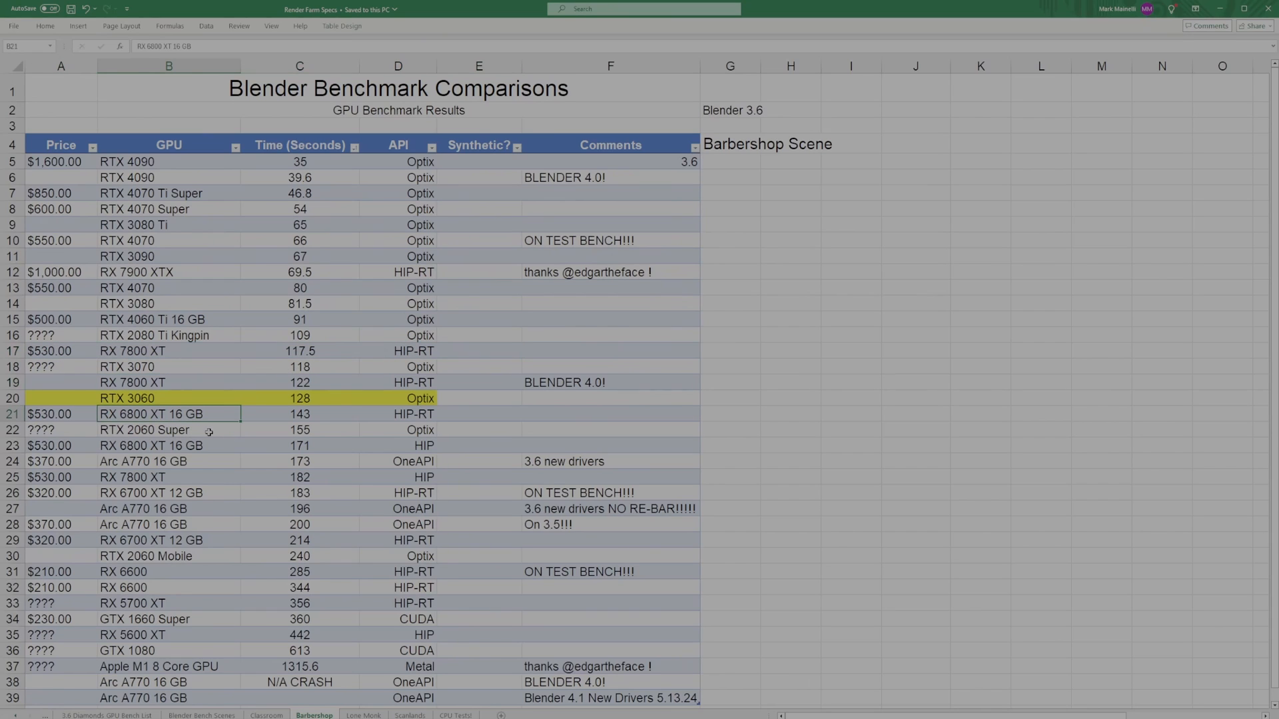
left_click(169, 430)
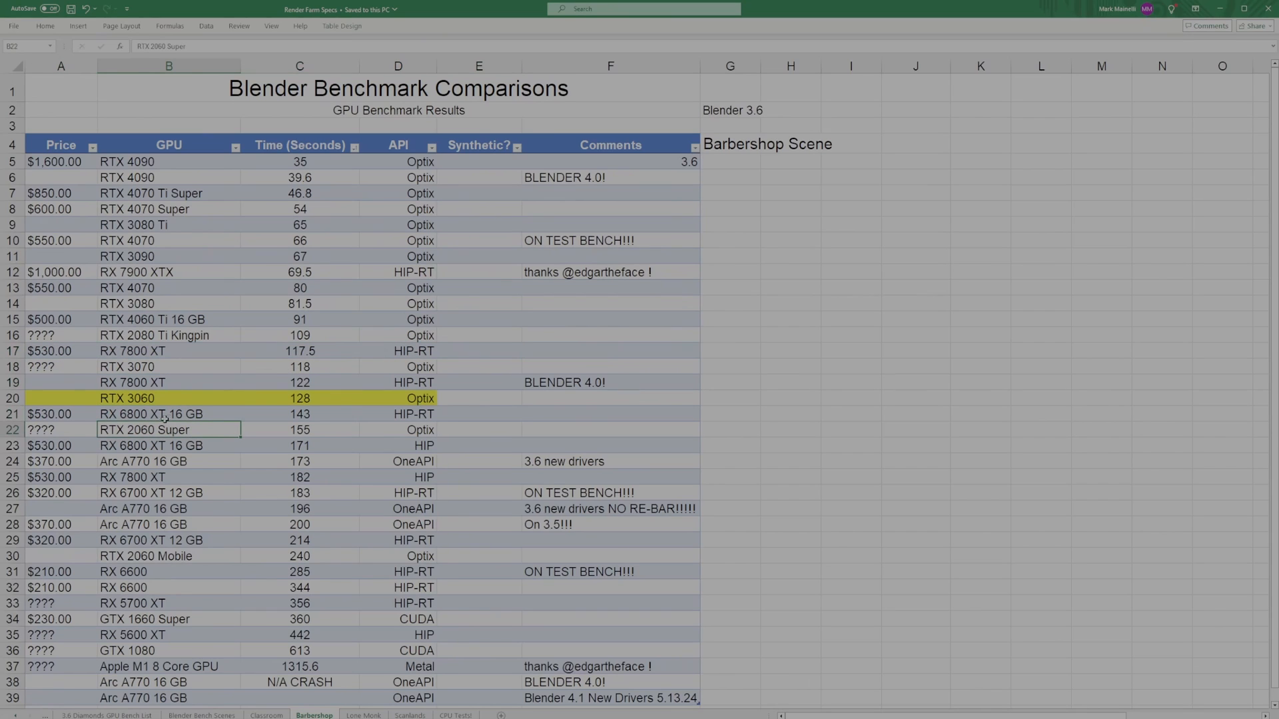
left_click(169, 413)
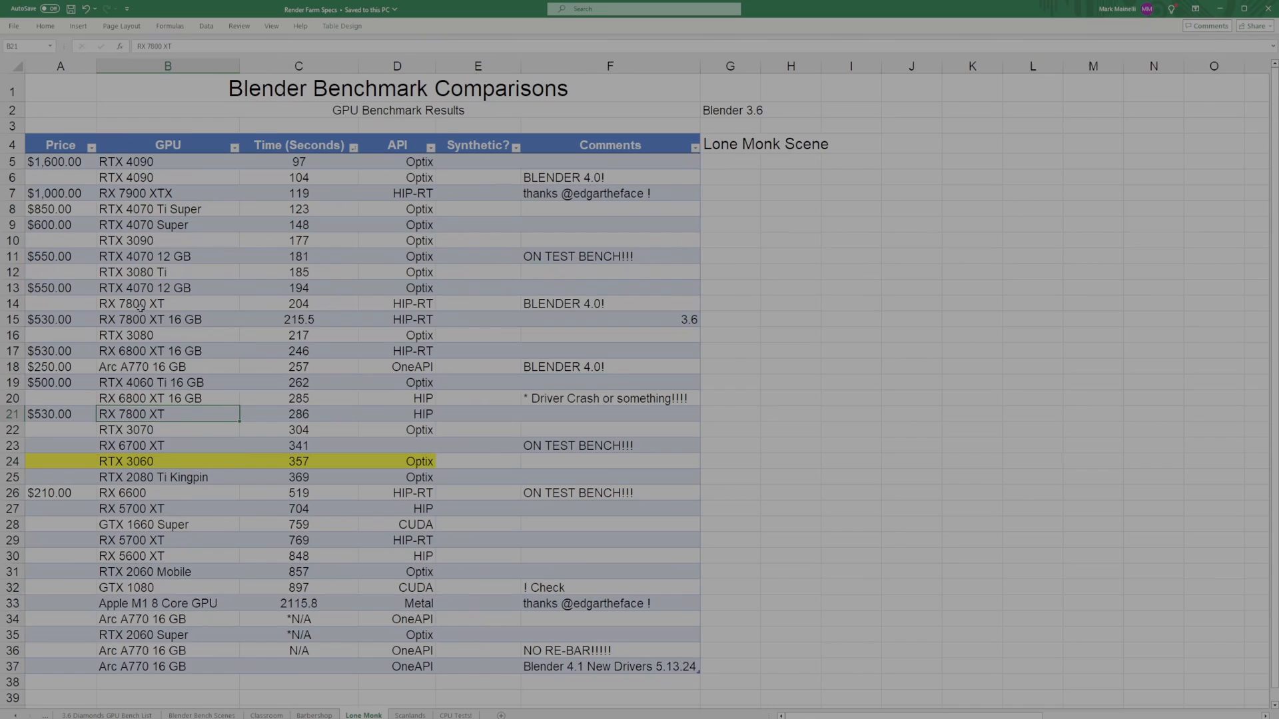
- Review the RX 7800 XT entry in row 14 and the yellow RTX 3060 entry at 357 seconds
left_click(168, 304)
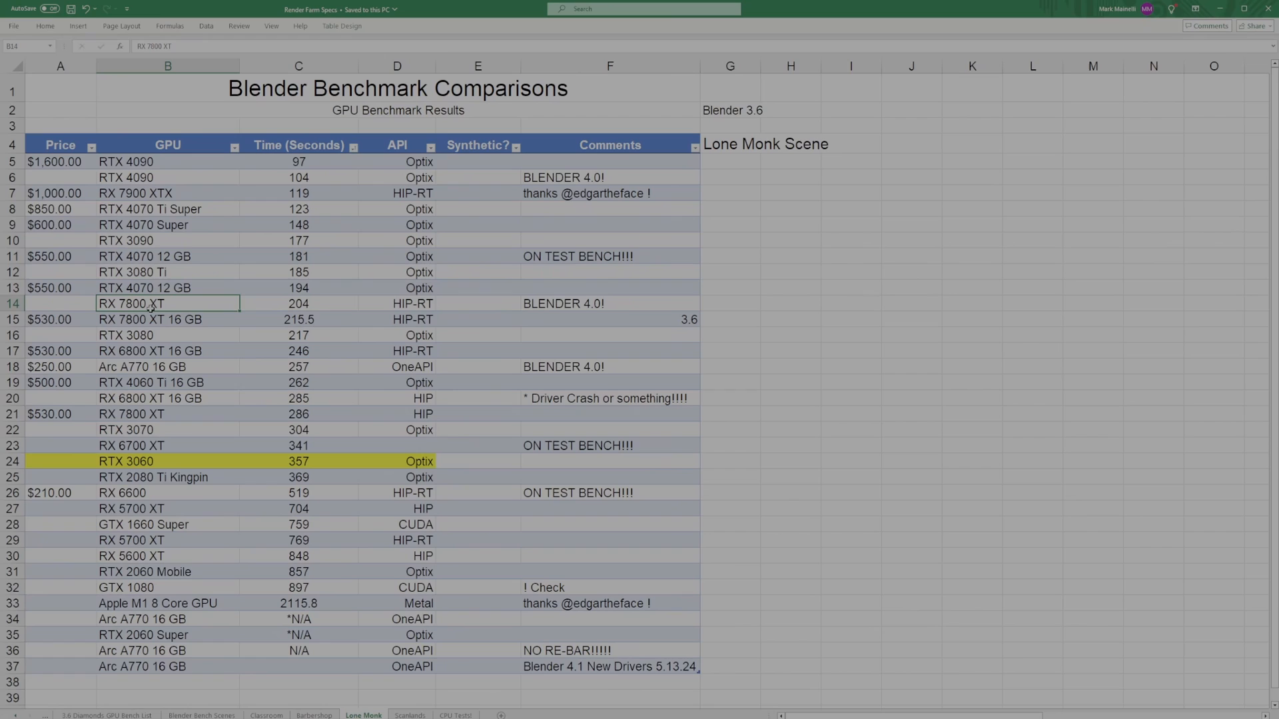
mouse_move(154, 483)
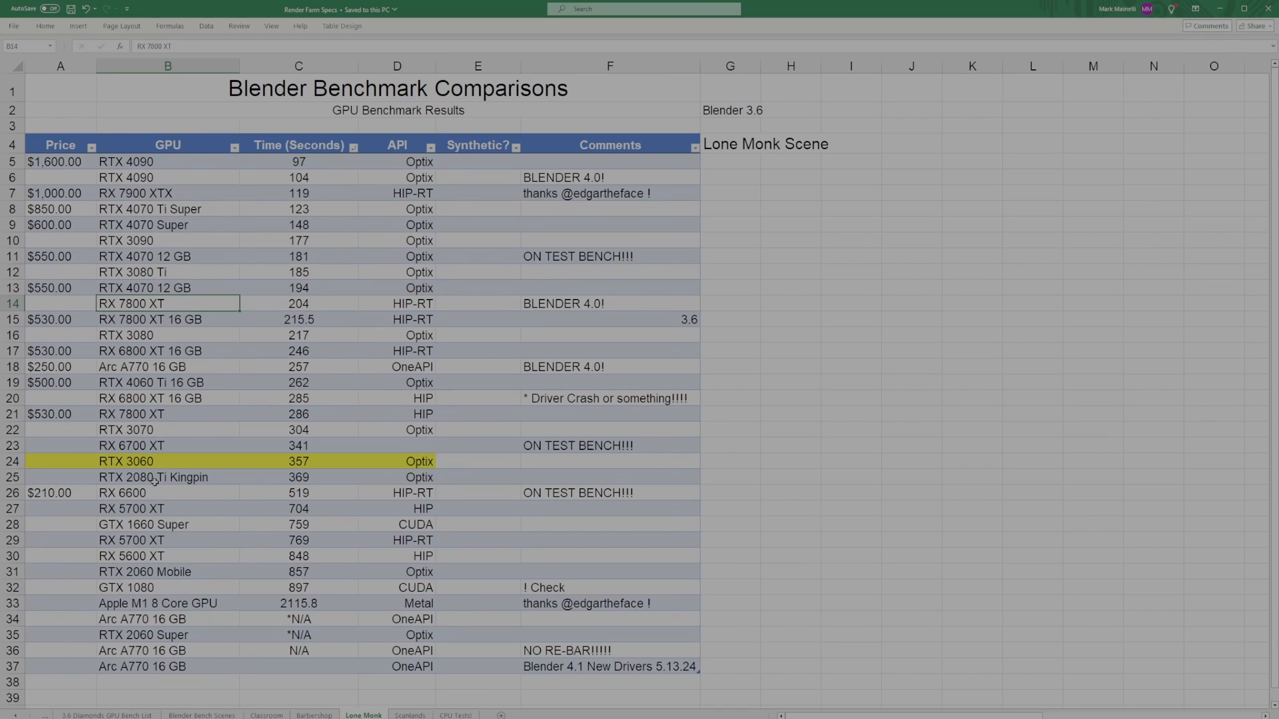
left_click(168, 461)
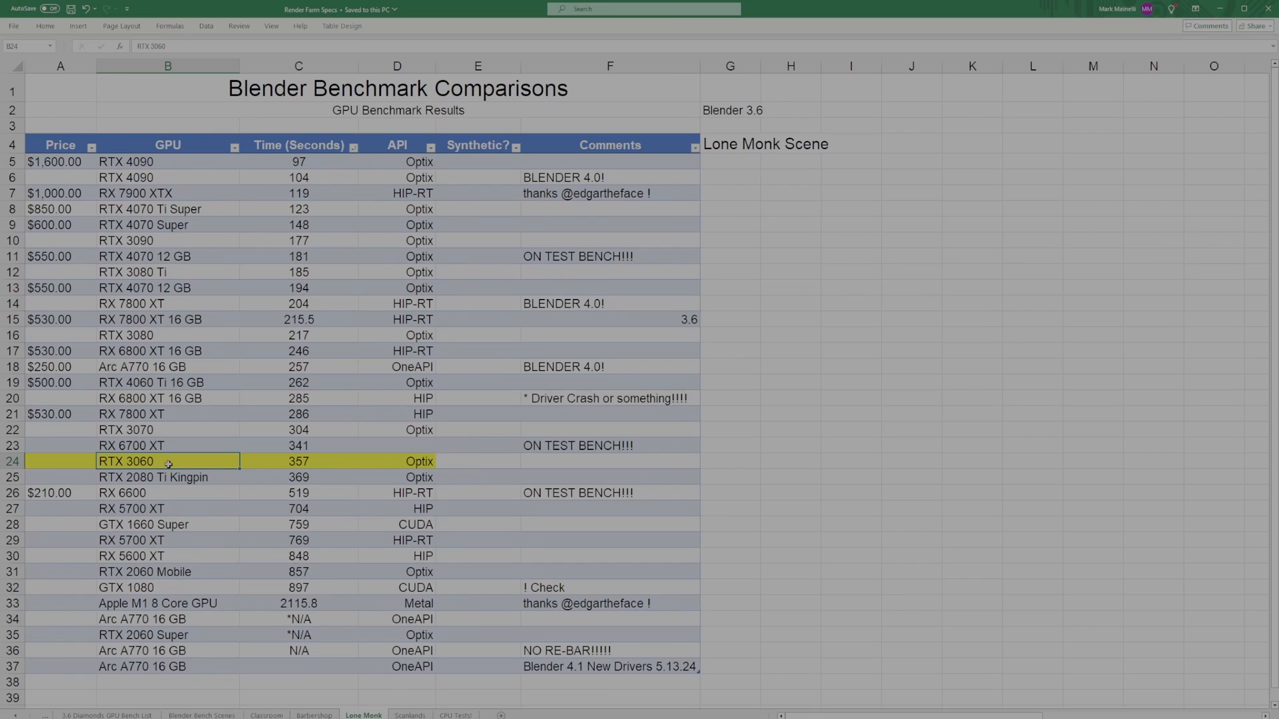
left_click(167, 477)
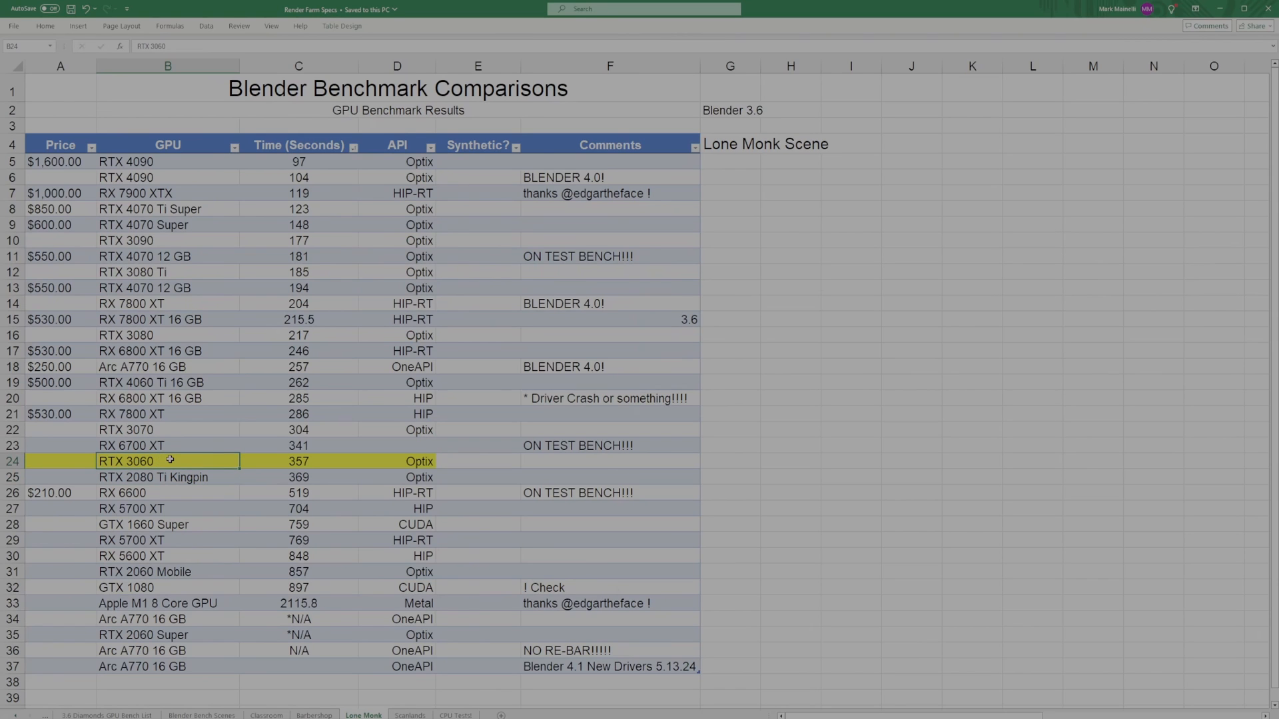
mouse_move(337, 556)
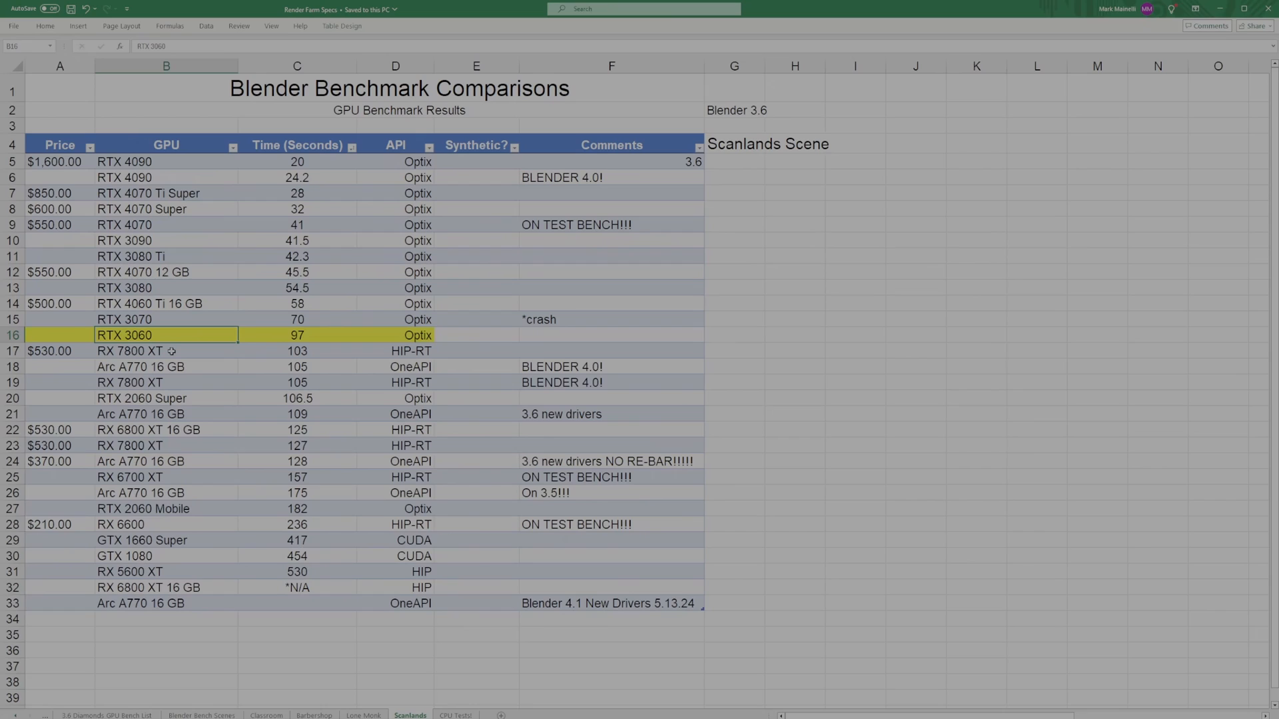
mouse_move(178, 352)
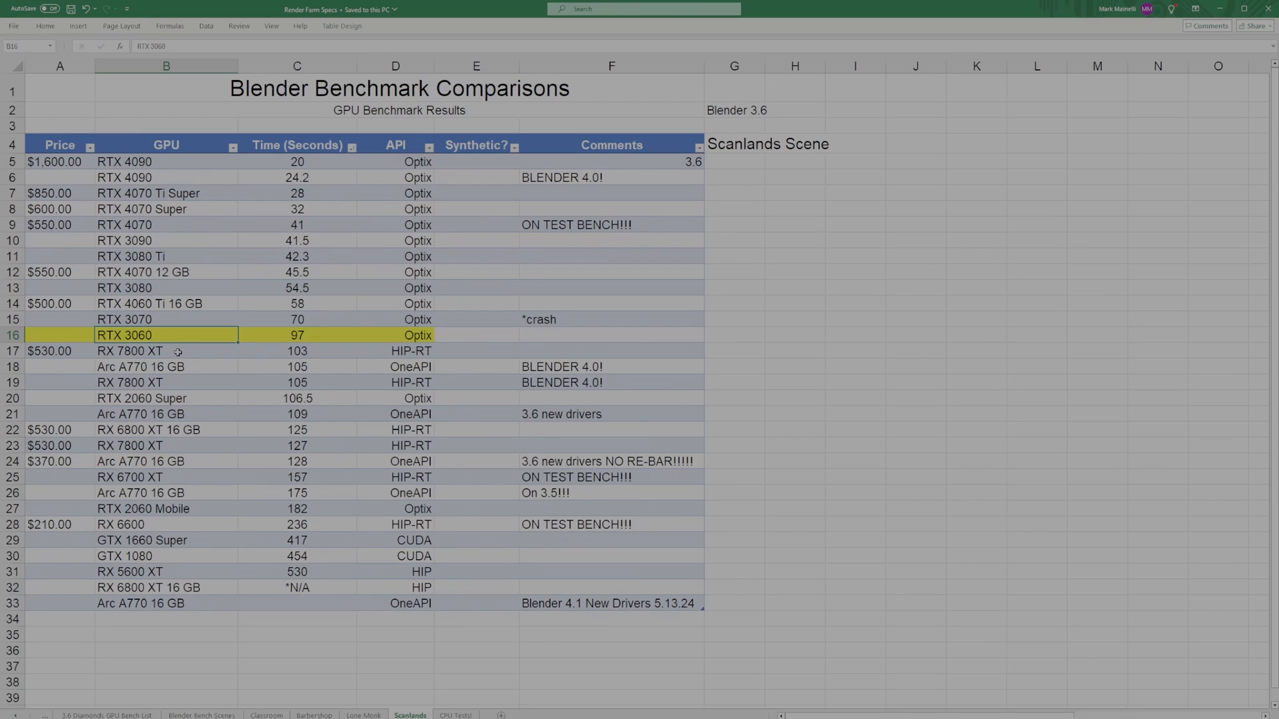
left_click(166, 351)
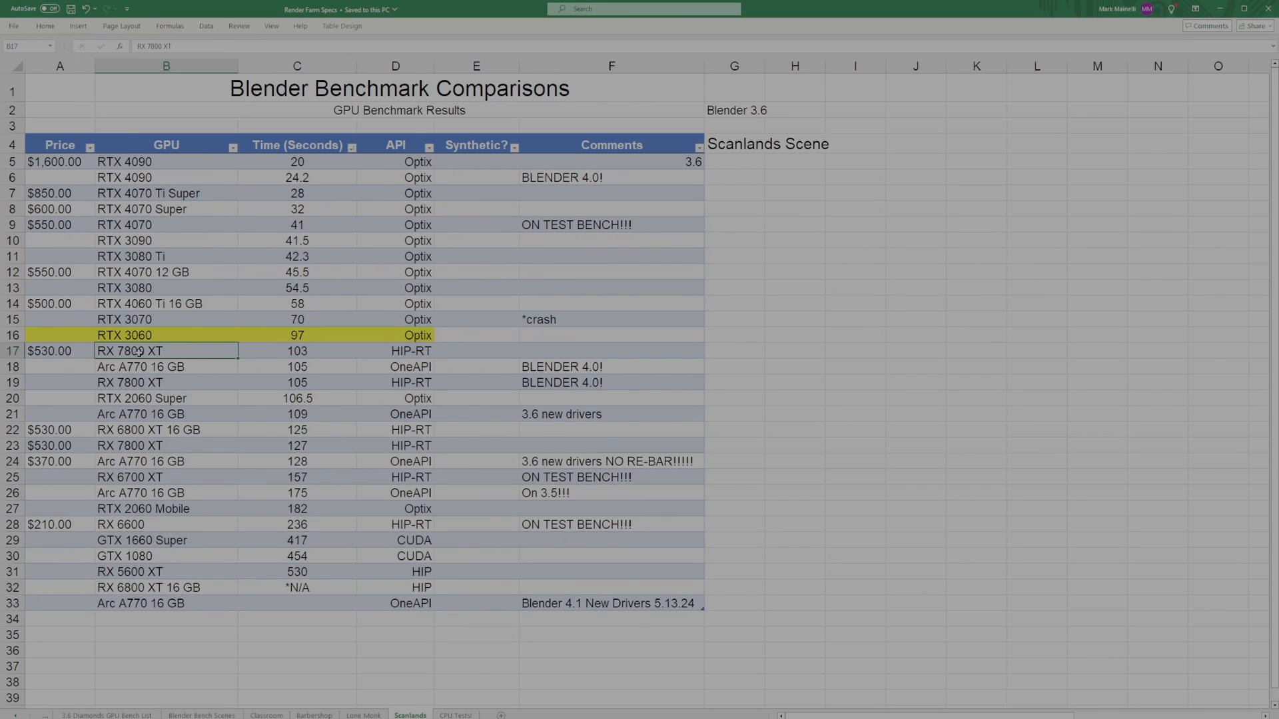
left_click(166, 318)
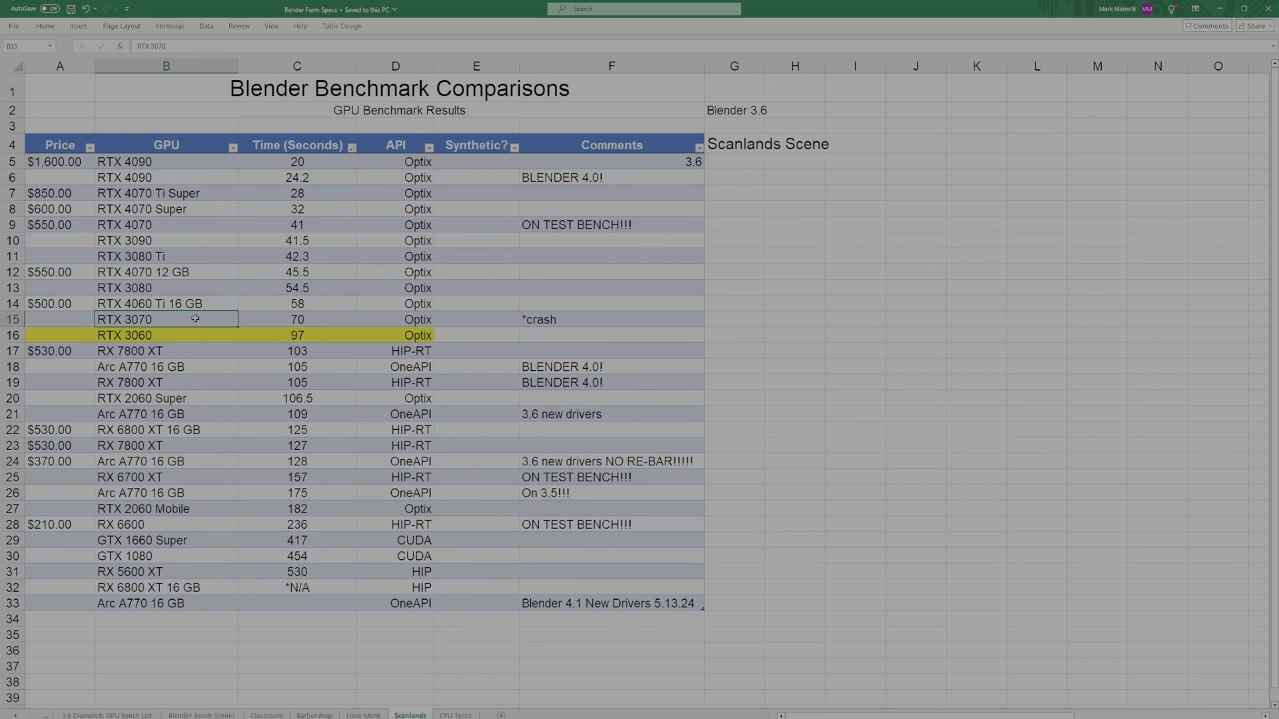
mouse_move(124, 302)
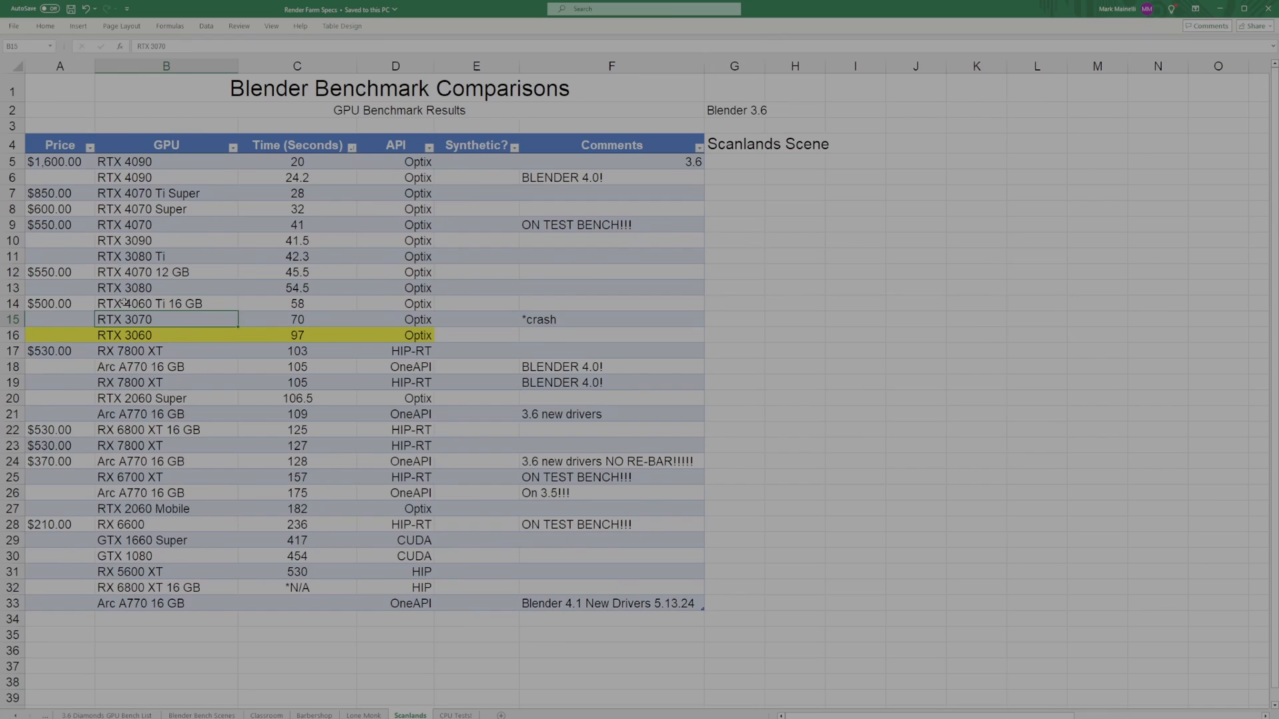
left_click(167, 304)
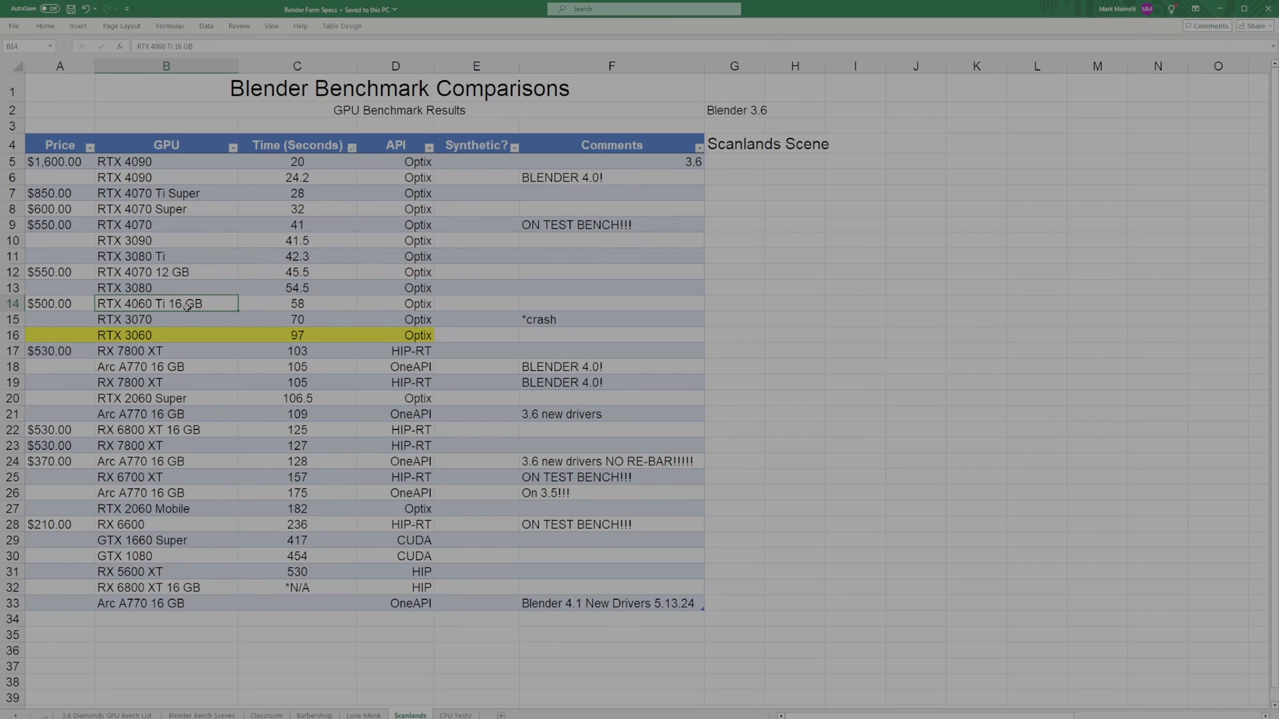
mouse_move(175, 337)
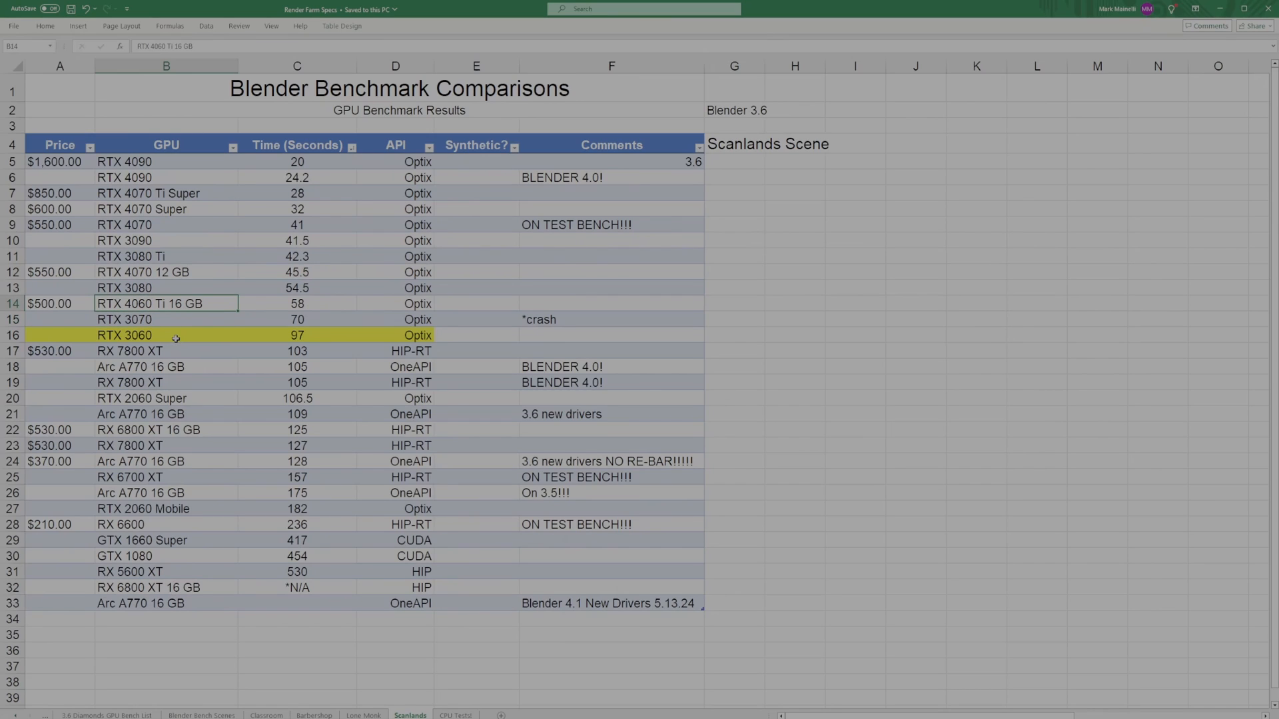
left_click(167, 336)
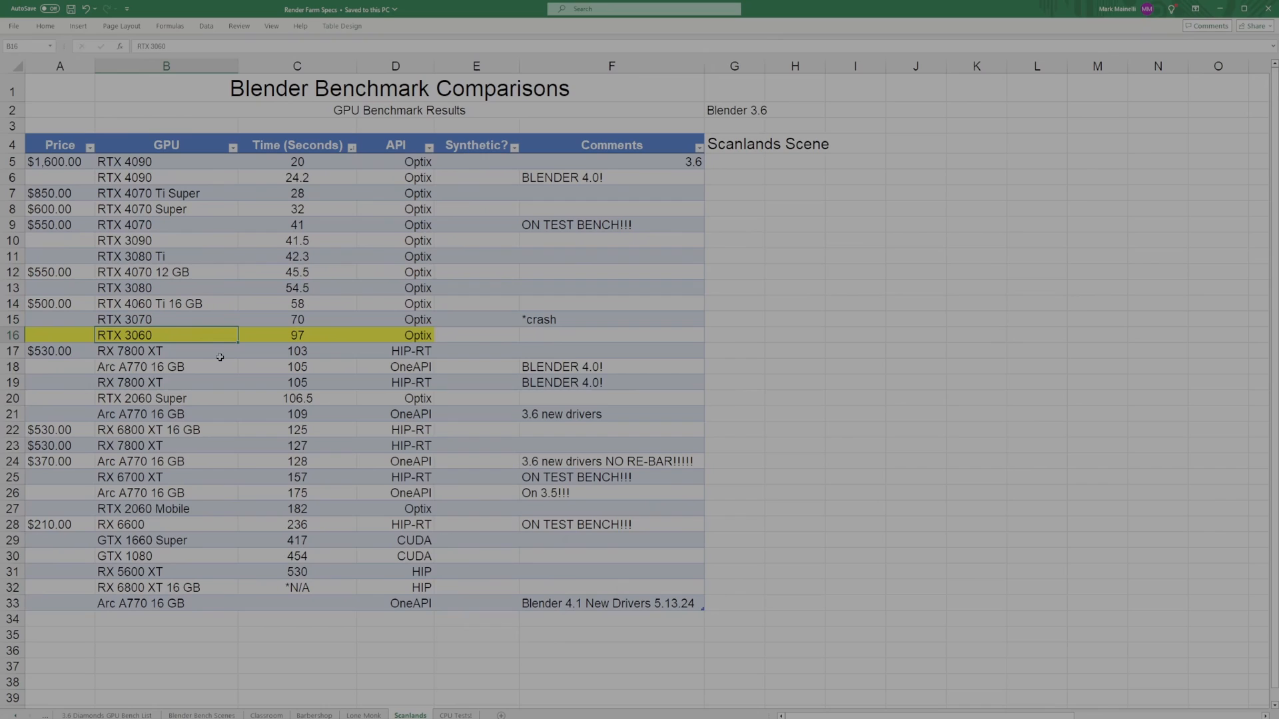
left_click(167, 366)
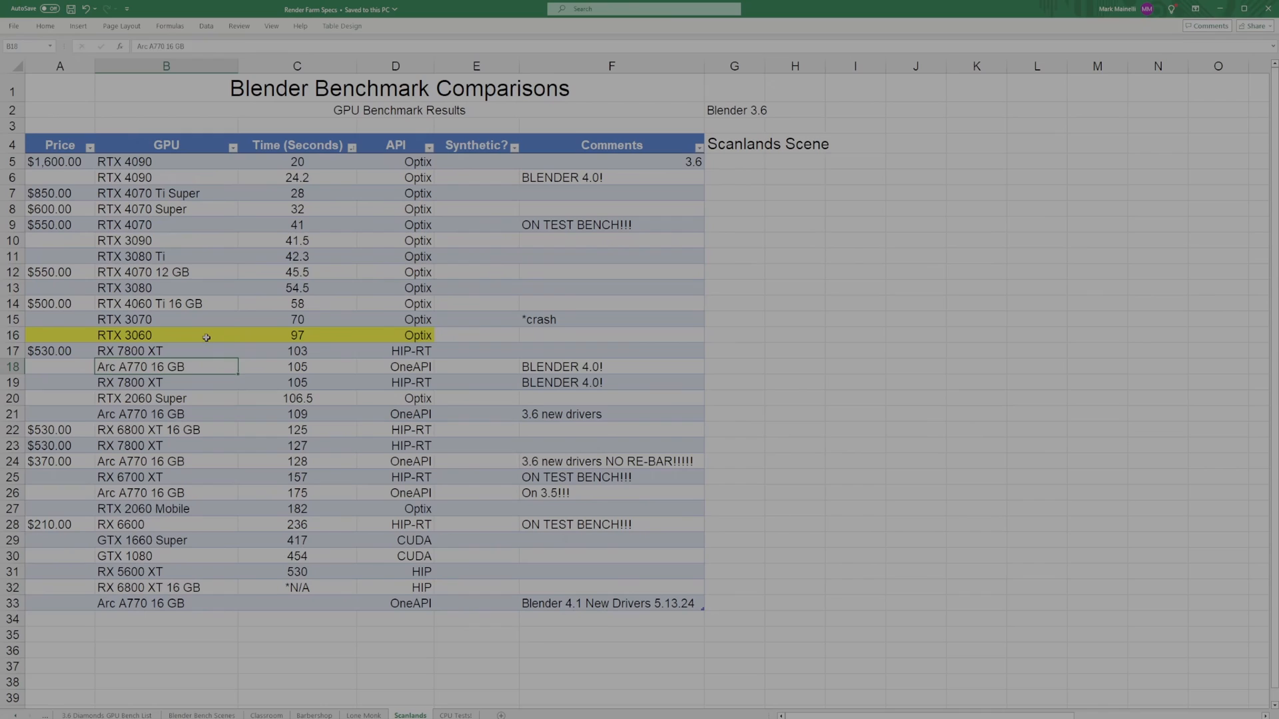
left_click(166, 335)
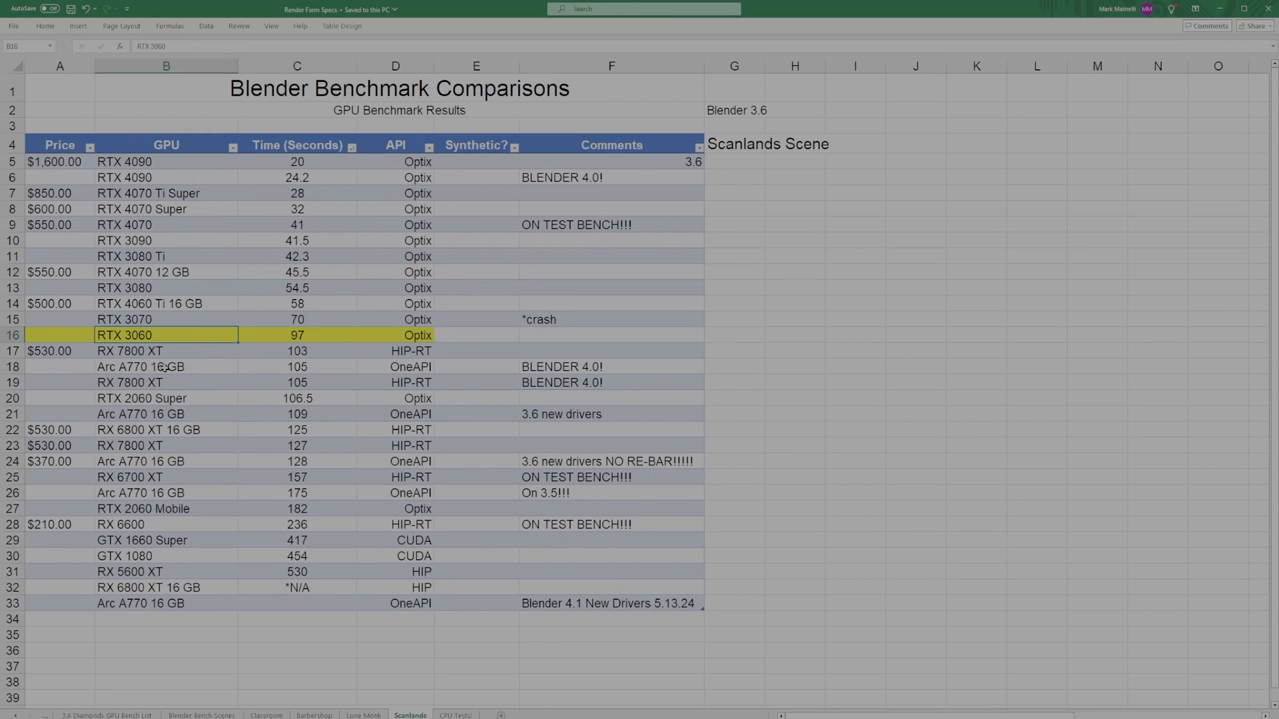
left_click(167, 366)
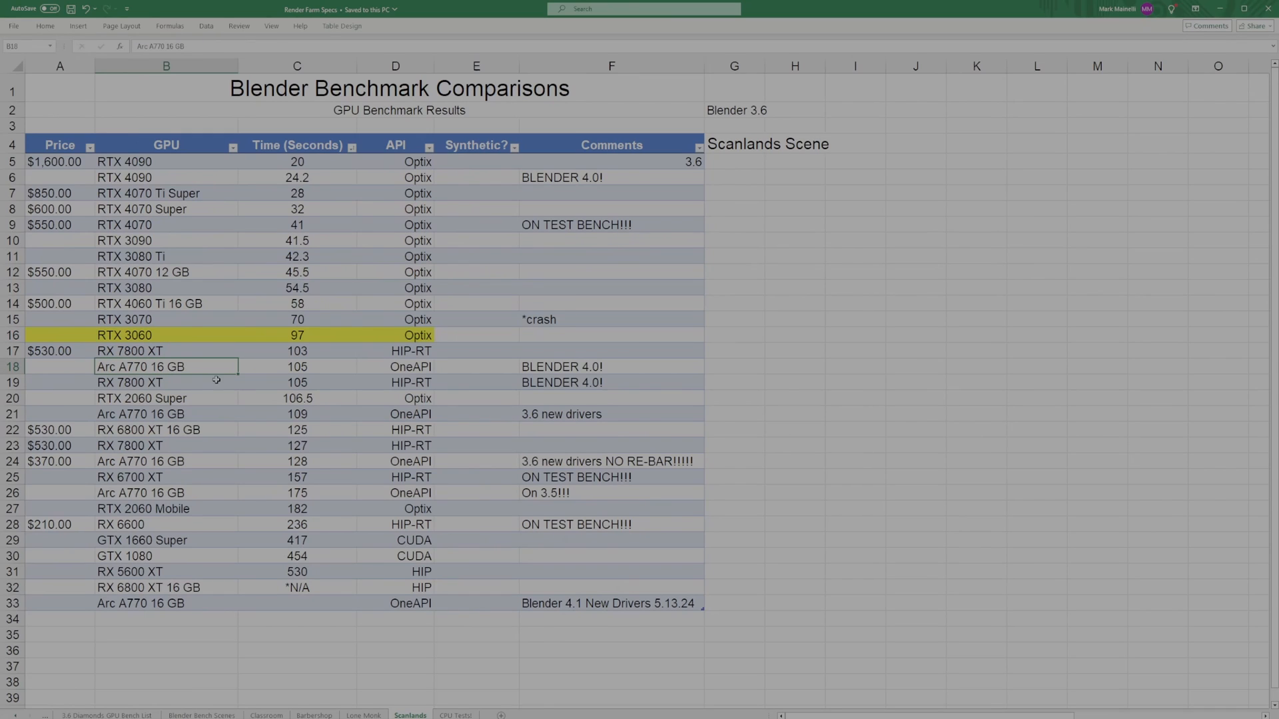
mouse_move(163, 335)
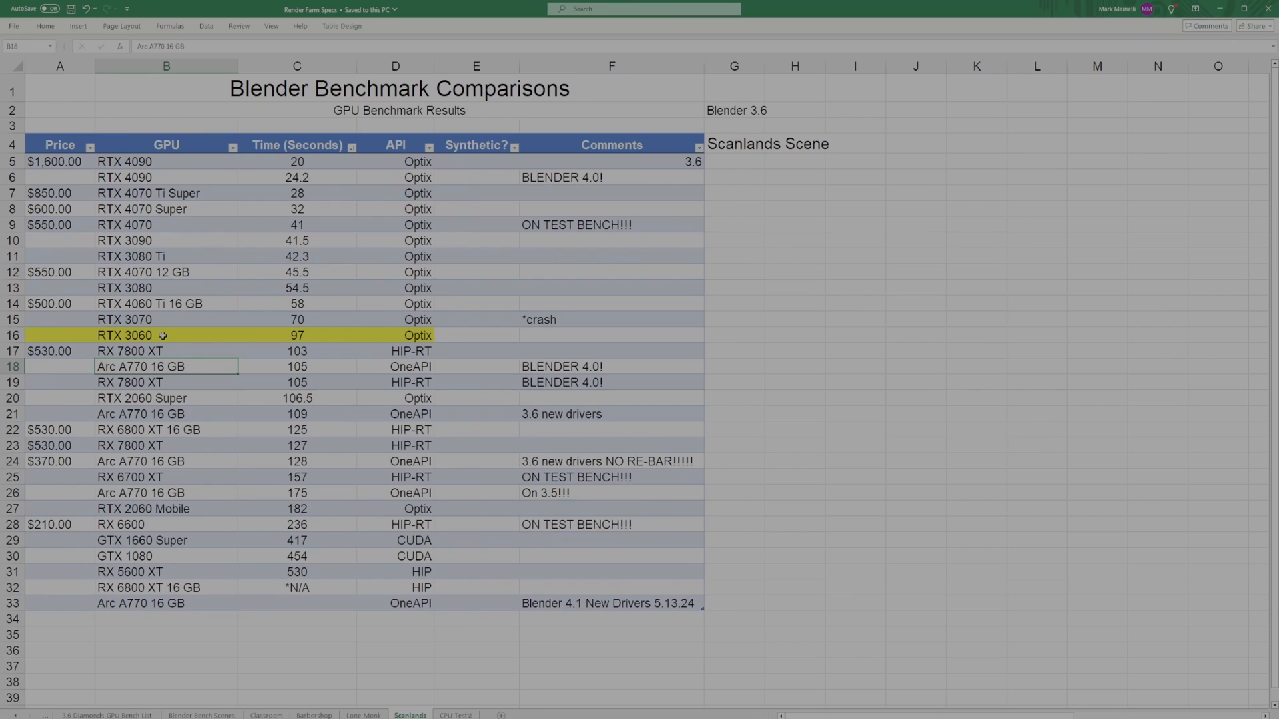
mouse_move(182, 367)
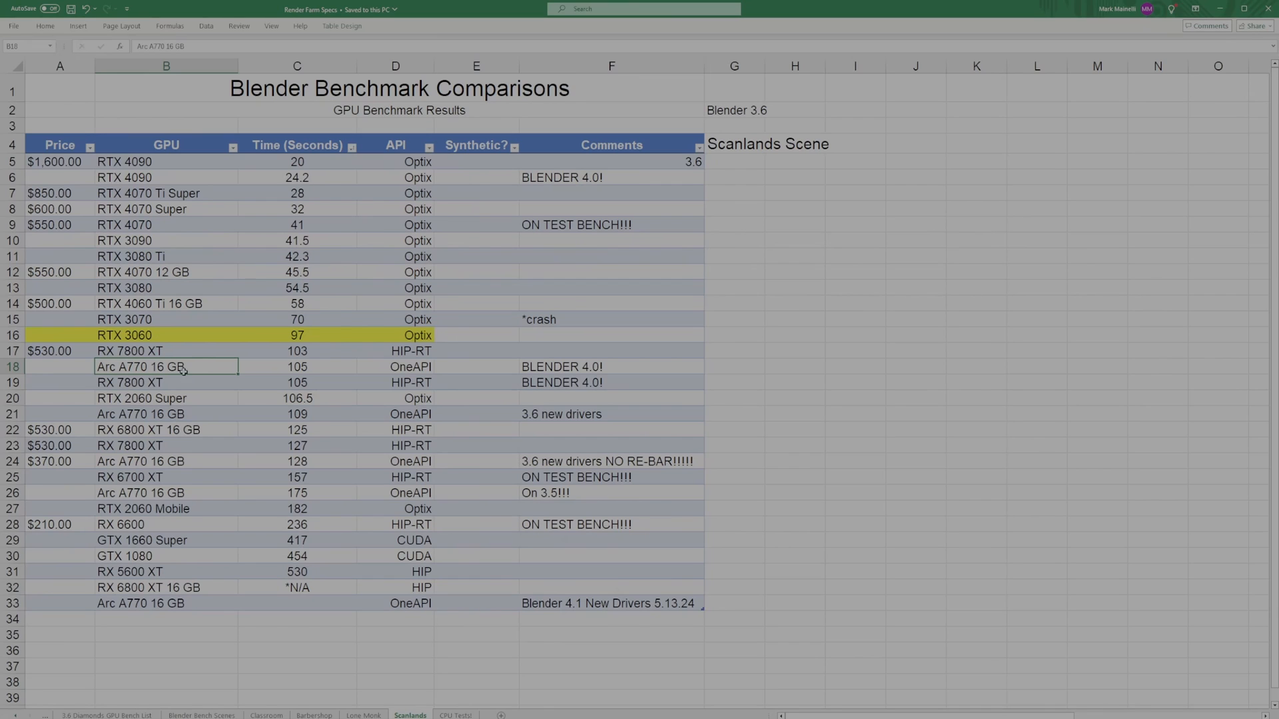
left_click(315, 716)
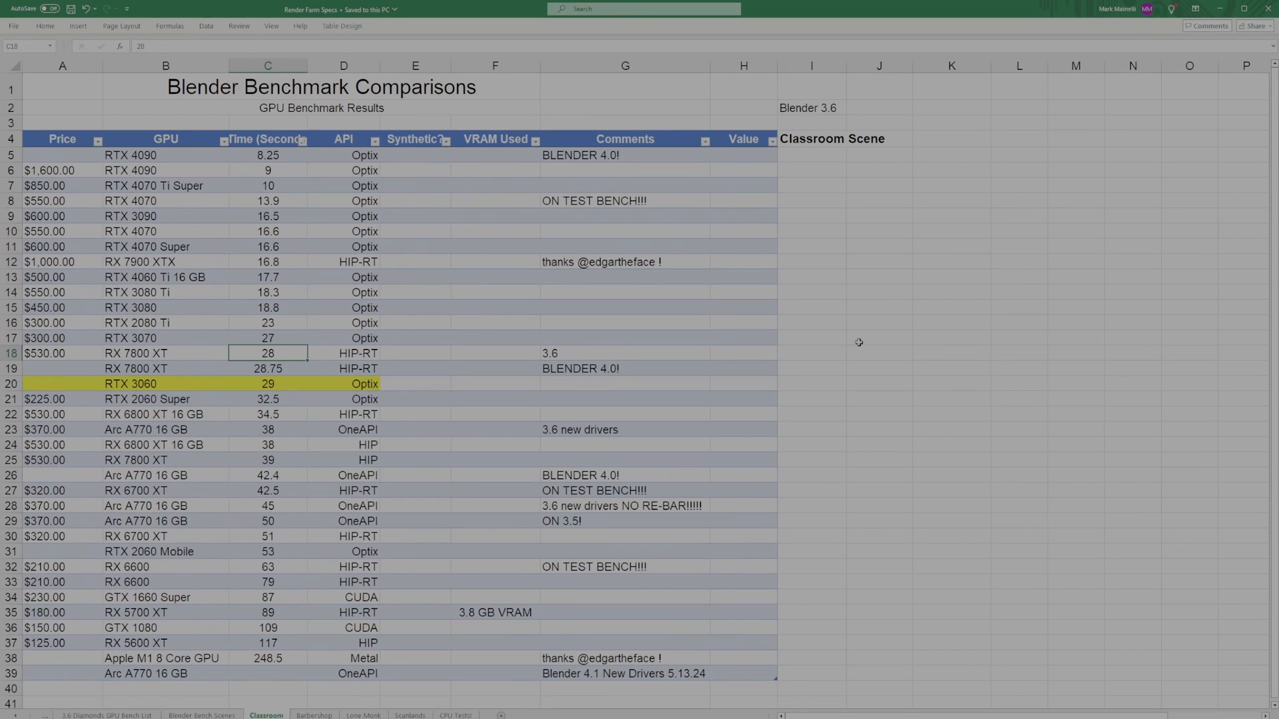
mouse_move(845, 331)
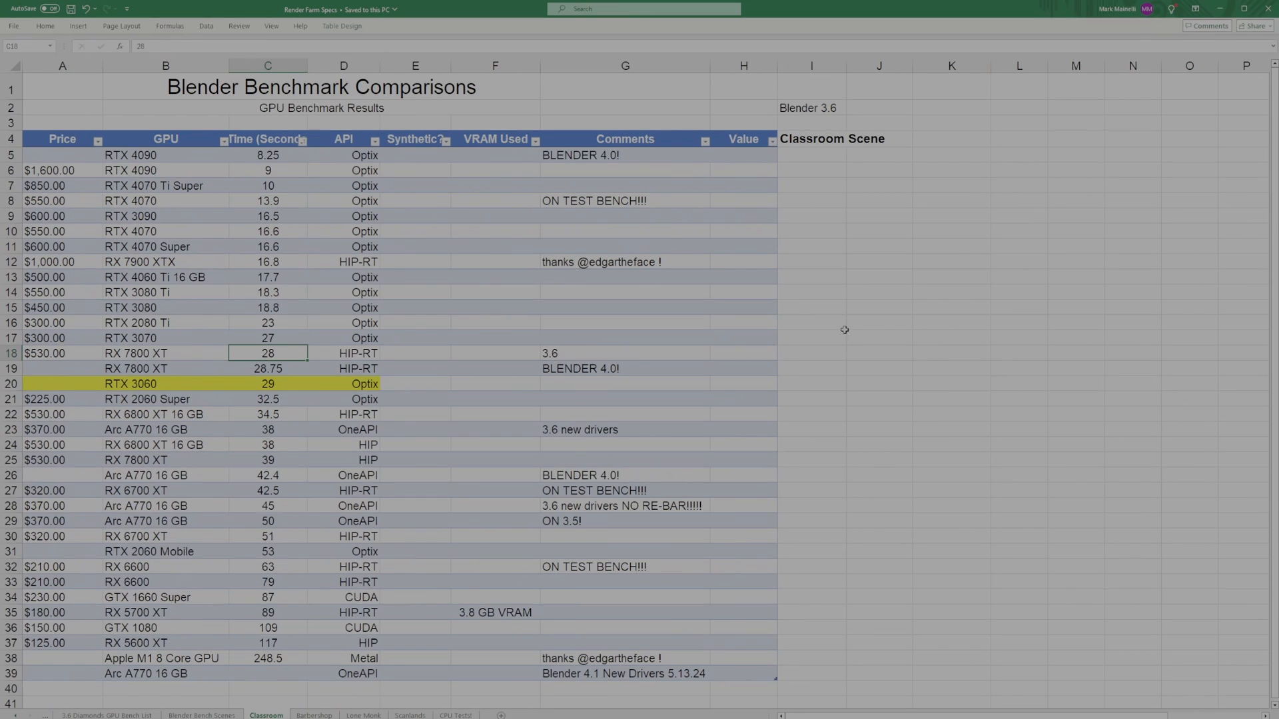
mouse_move(862, 352)
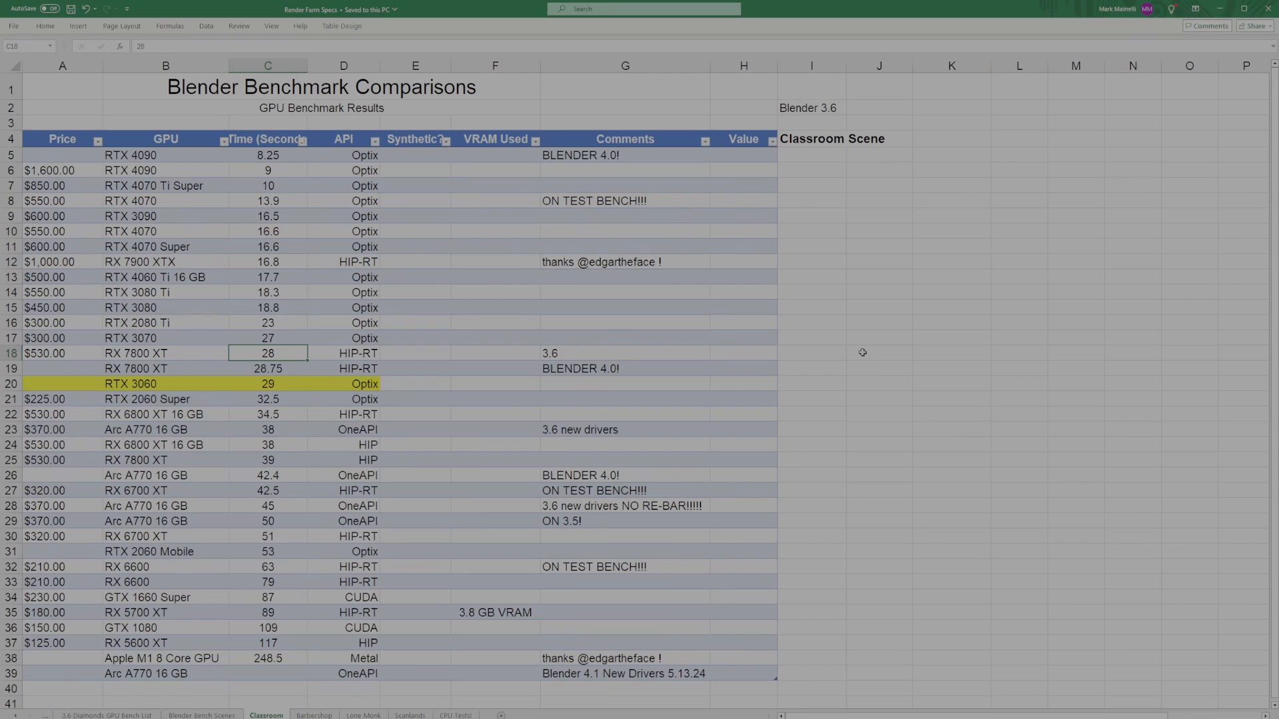
mouse_move(874, 342)
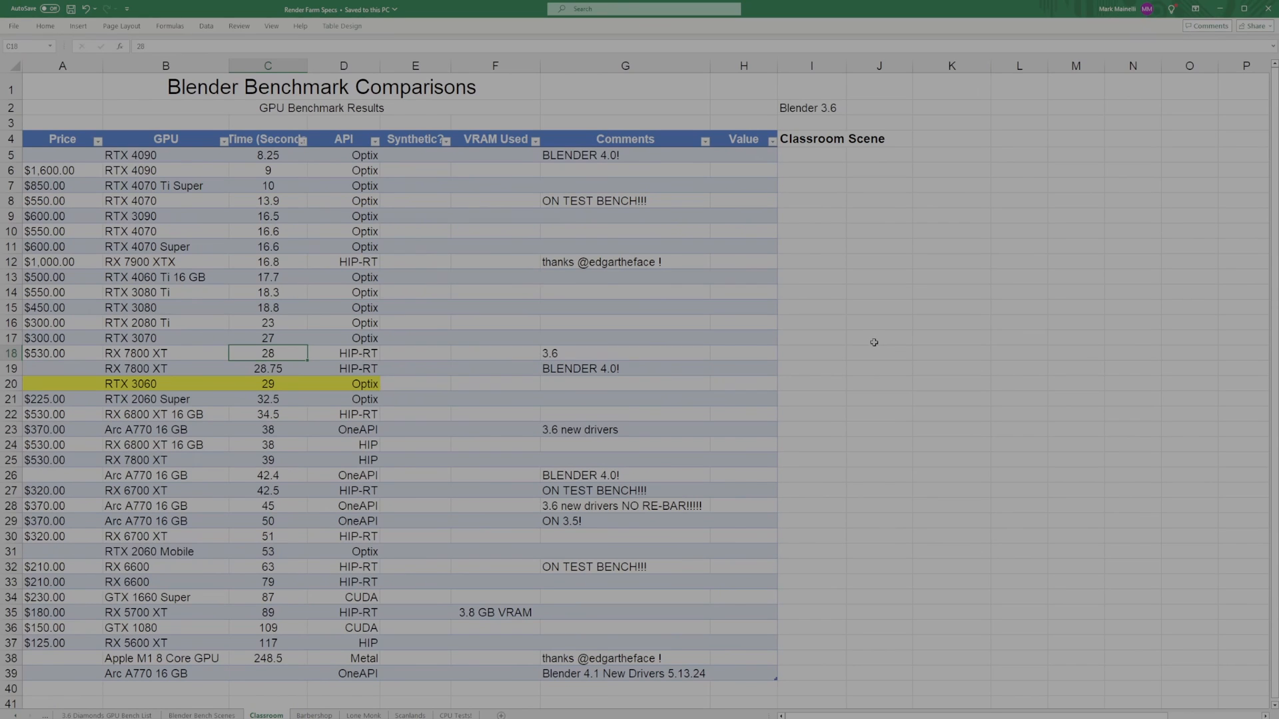
mouse_move(842, 354)
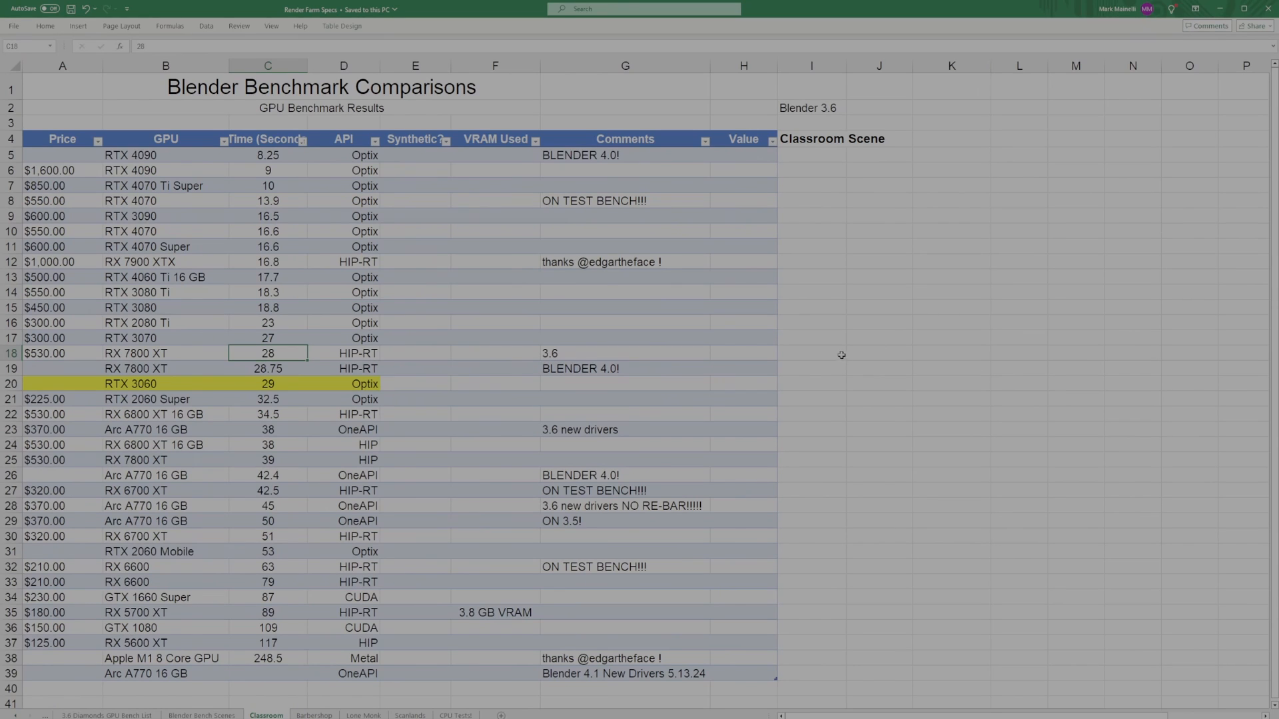
- Review the Classroom sheet with the RTX 3060 row highlighted at 29 seconds
left_click(878, 596)
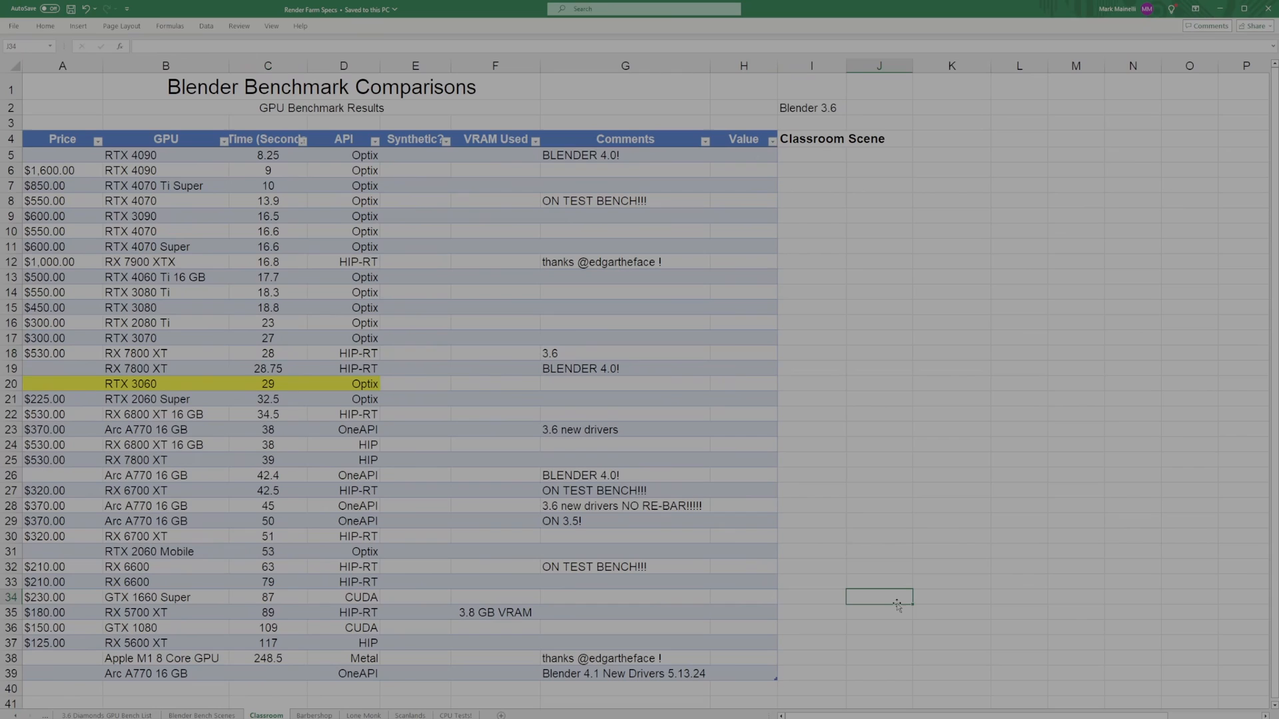
mouse_move(757, 613)
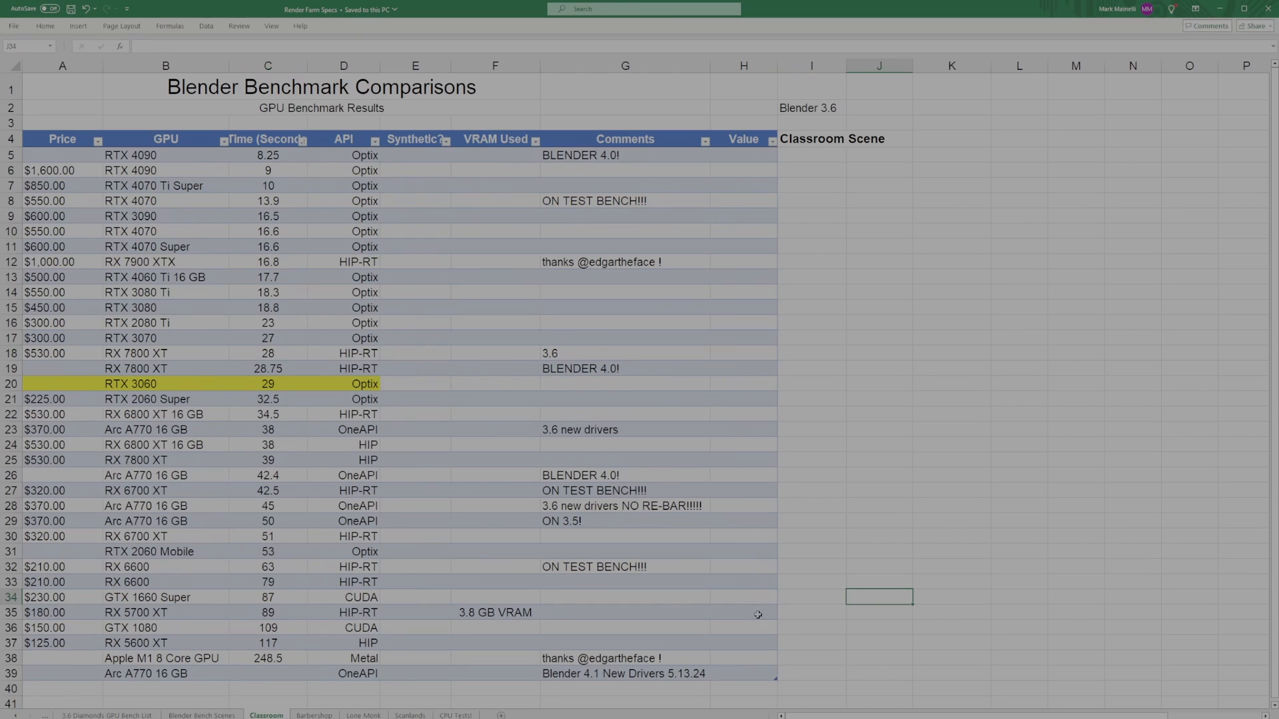
mouse_move(880, 563)
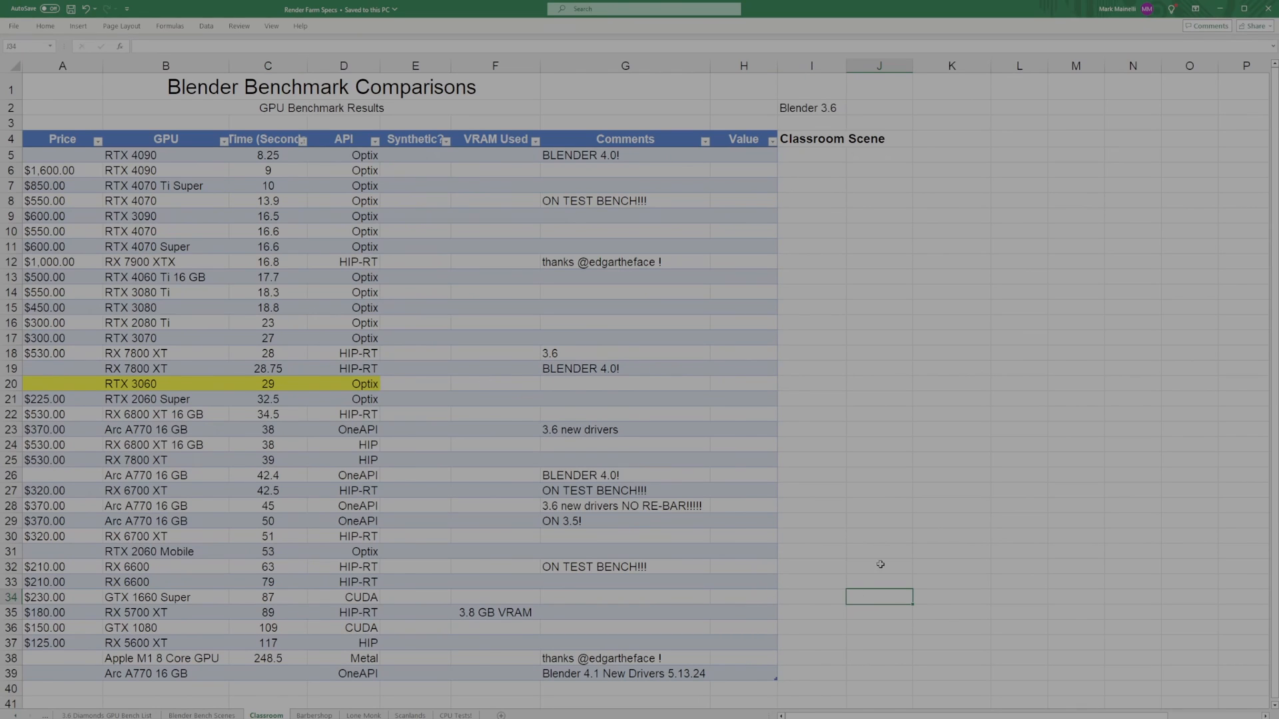
left_click(879, 537)
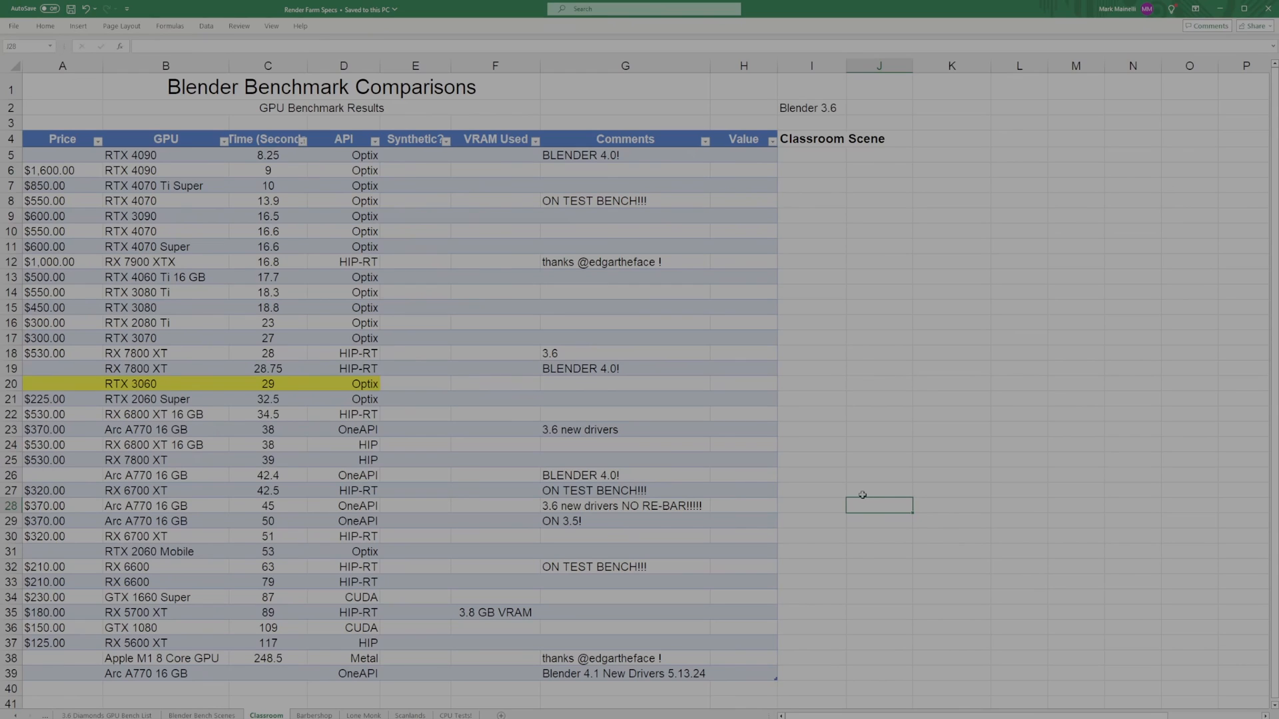
mouse_move(877, 515)
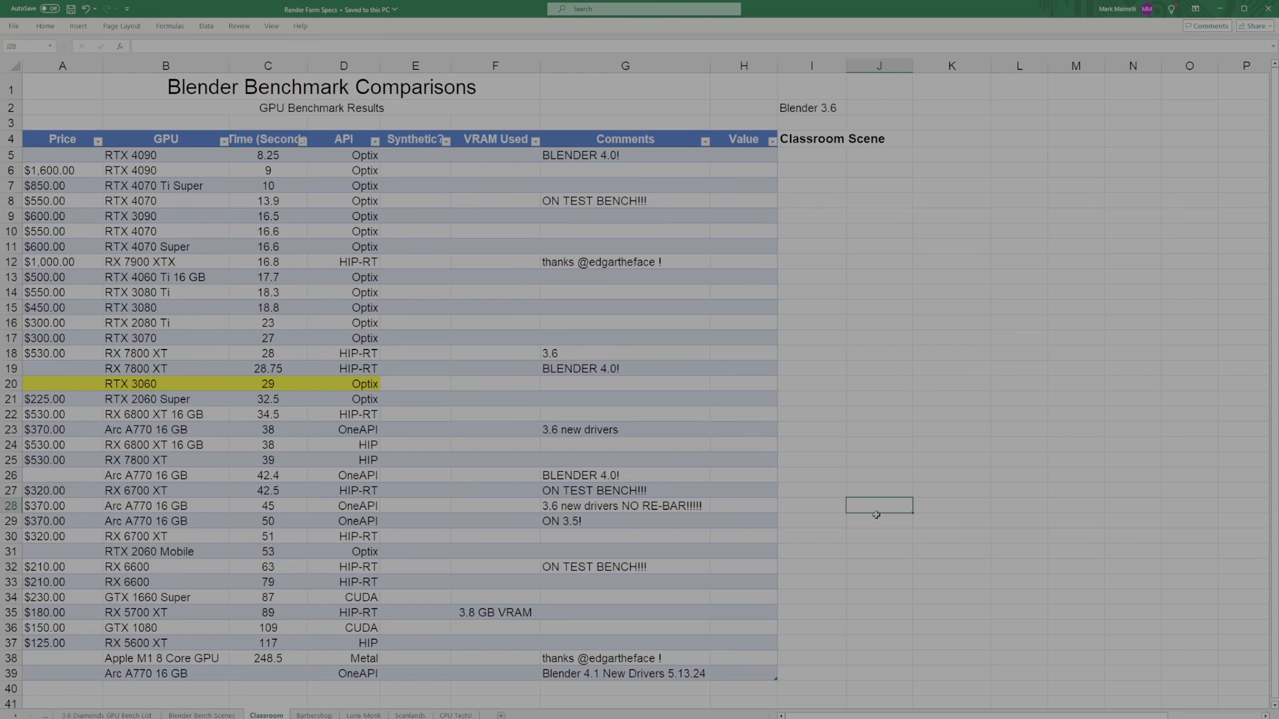